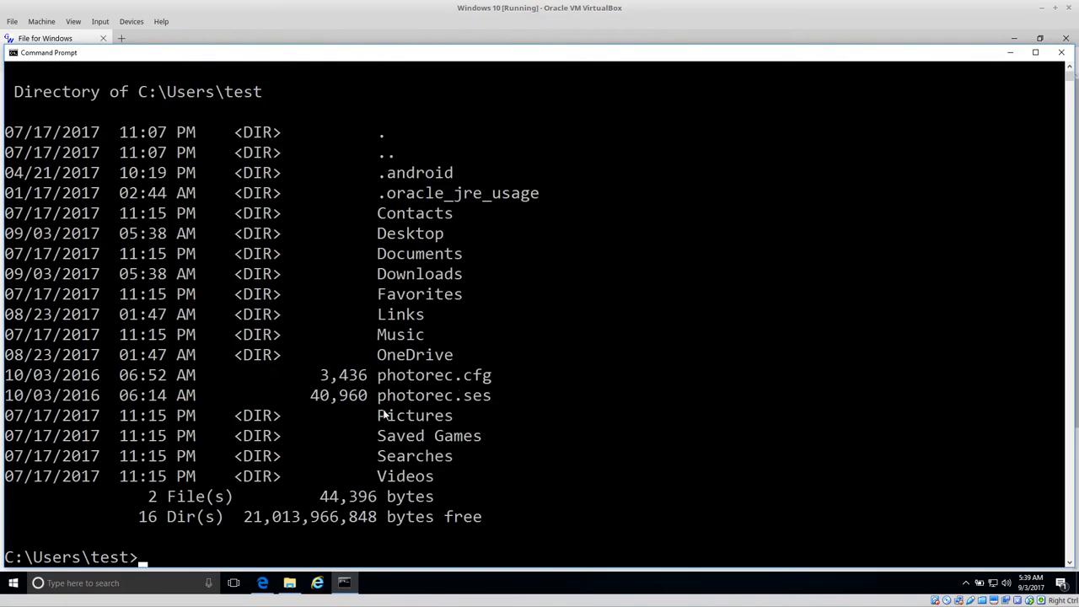
mouse_move(410, 445)
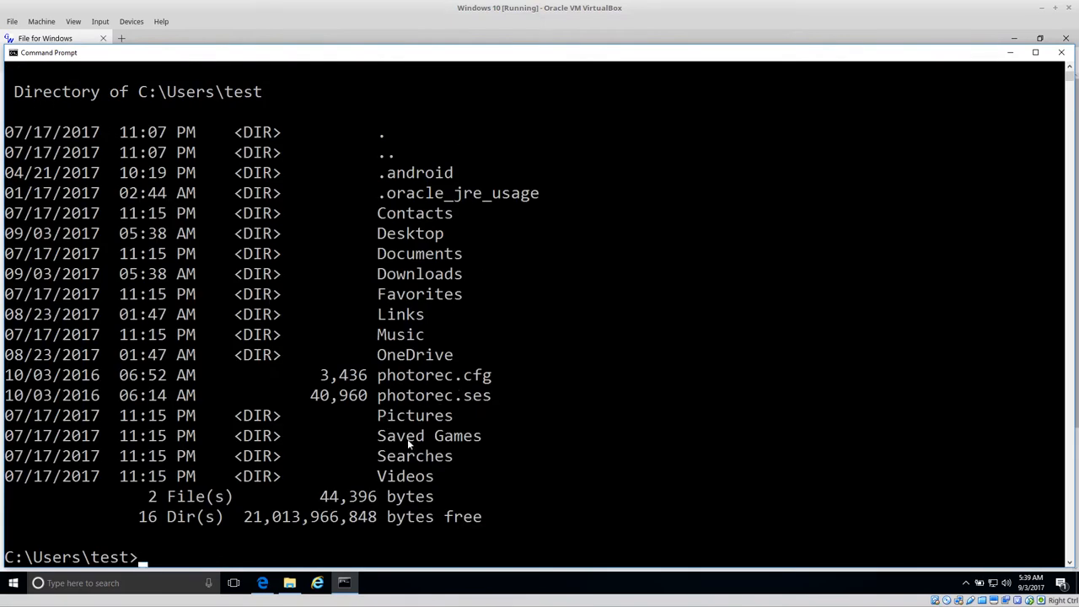
mouse_move(610, 347)
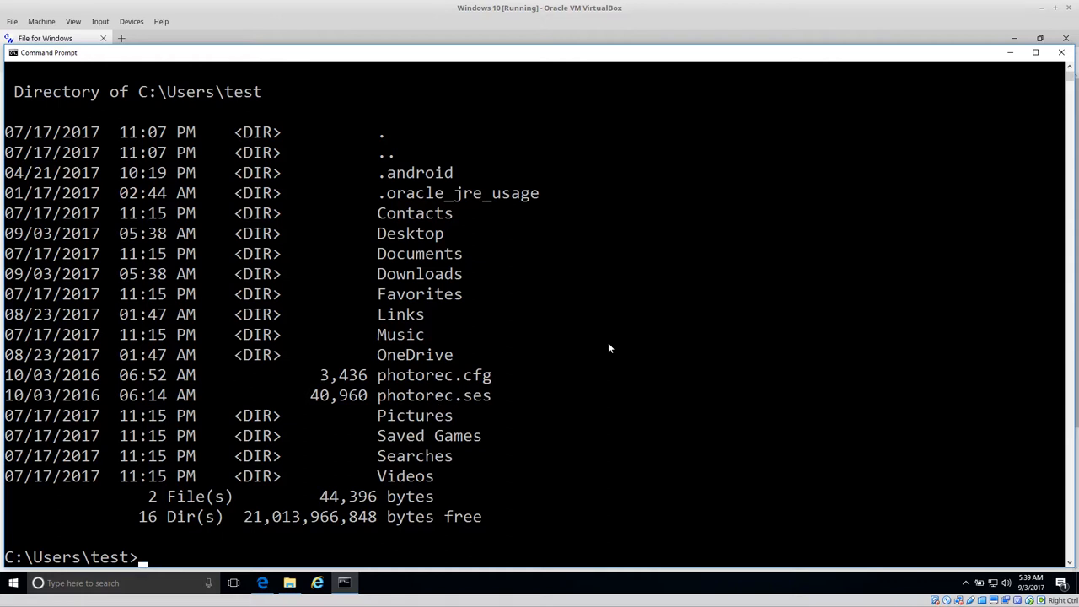
Run 'file photorec.cfg', which fails because 'file' is not a recognized command.
type("file")
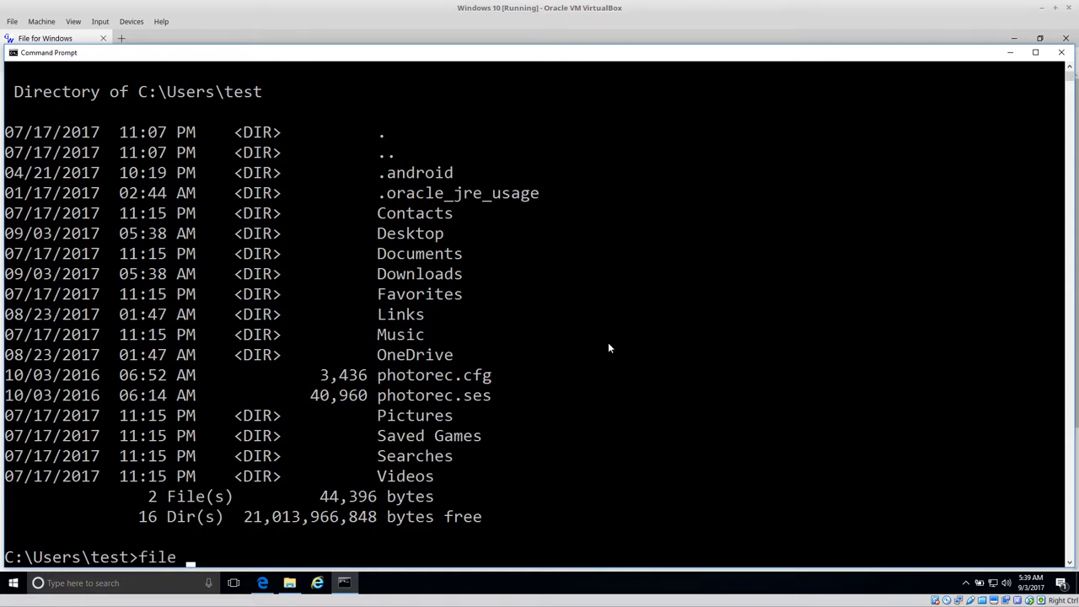
type("photorec.cfg")
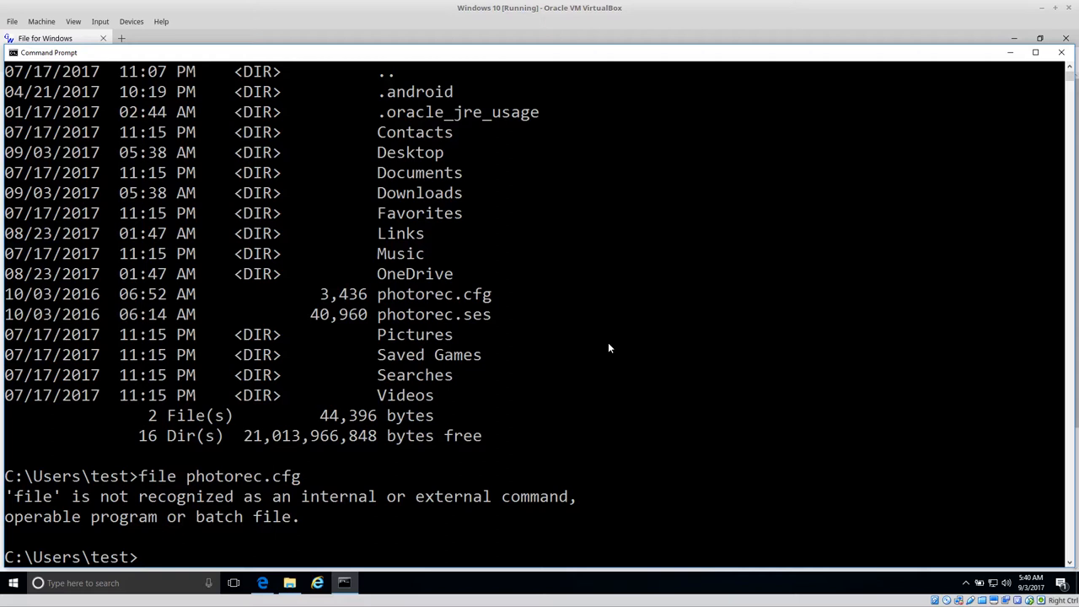
mouse_move(905, 156)
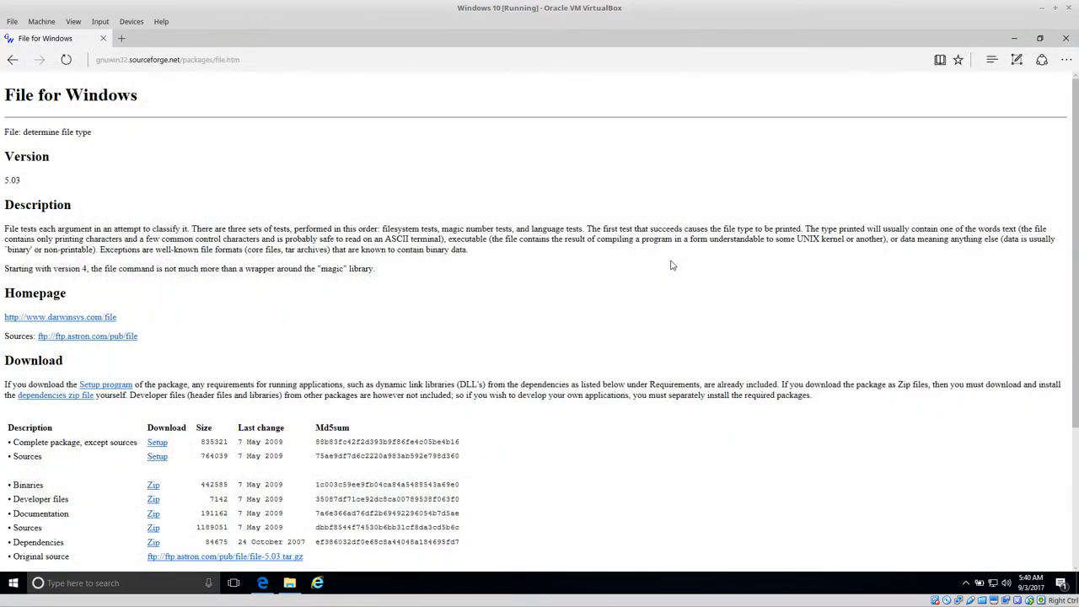
mouse_move(279, 158)
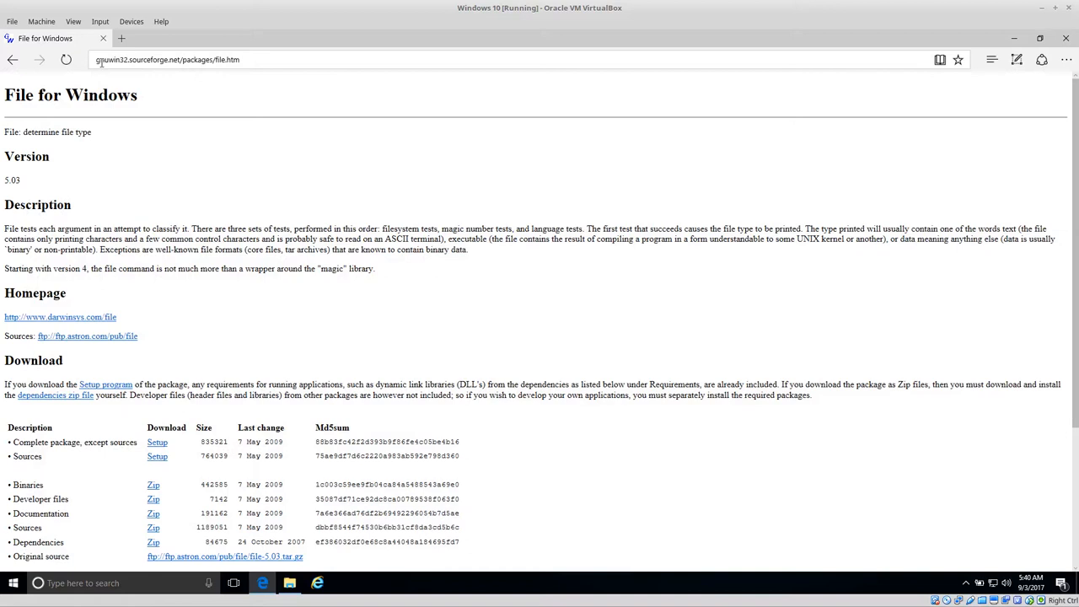
left_click(197, 59)
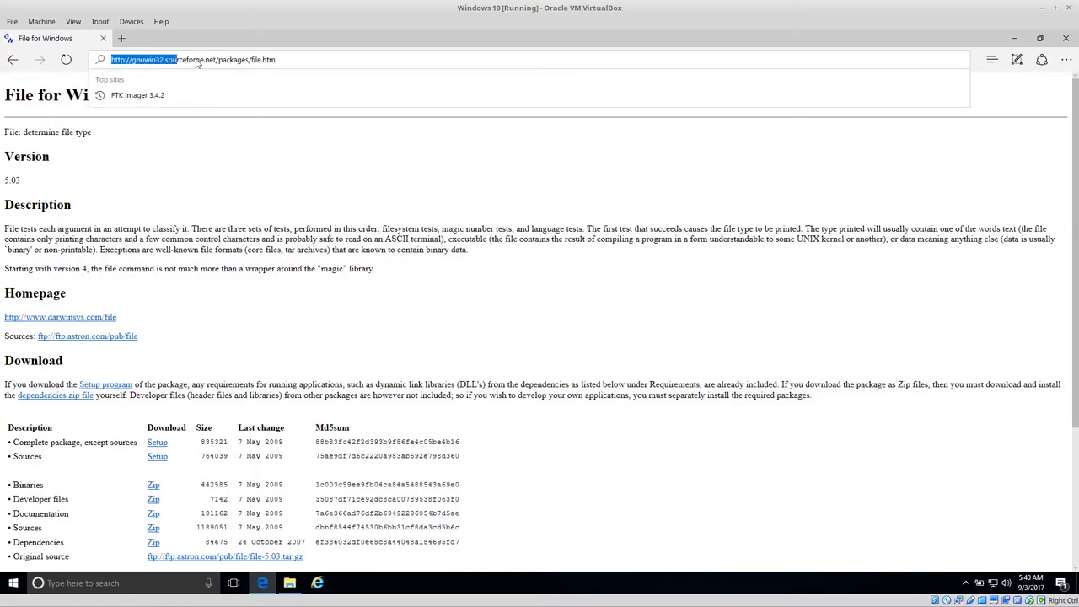
left_click(198, 59)
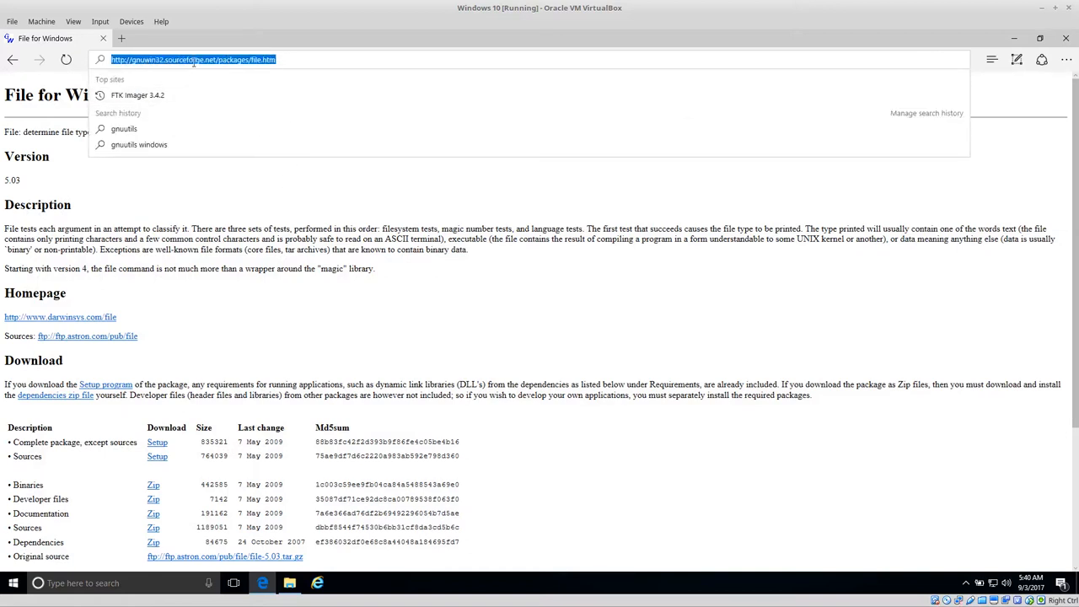
mouse_move(298, 333)
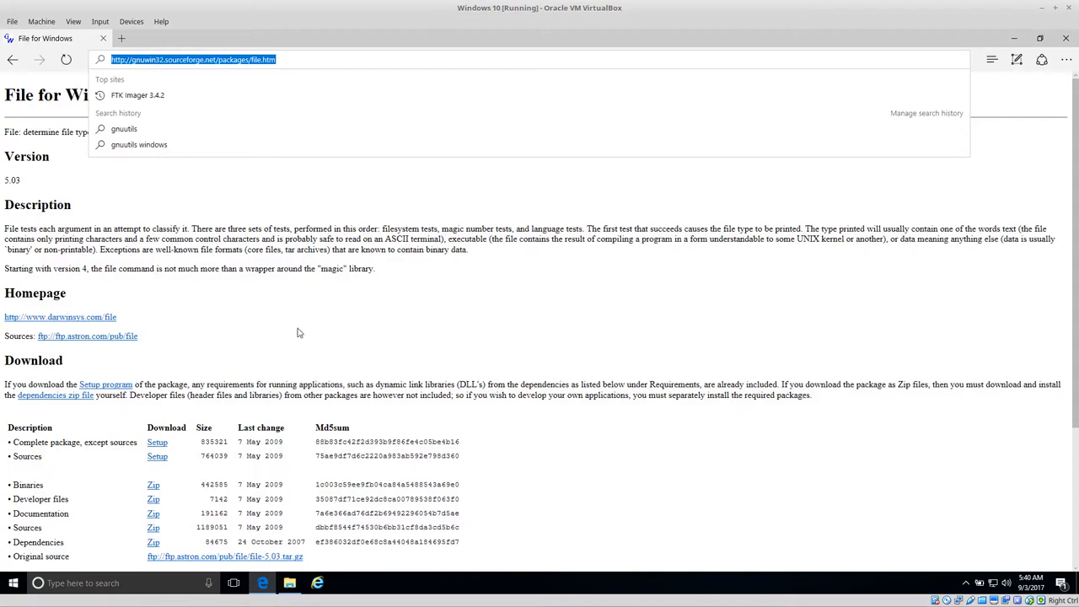
left_click(299, 332)
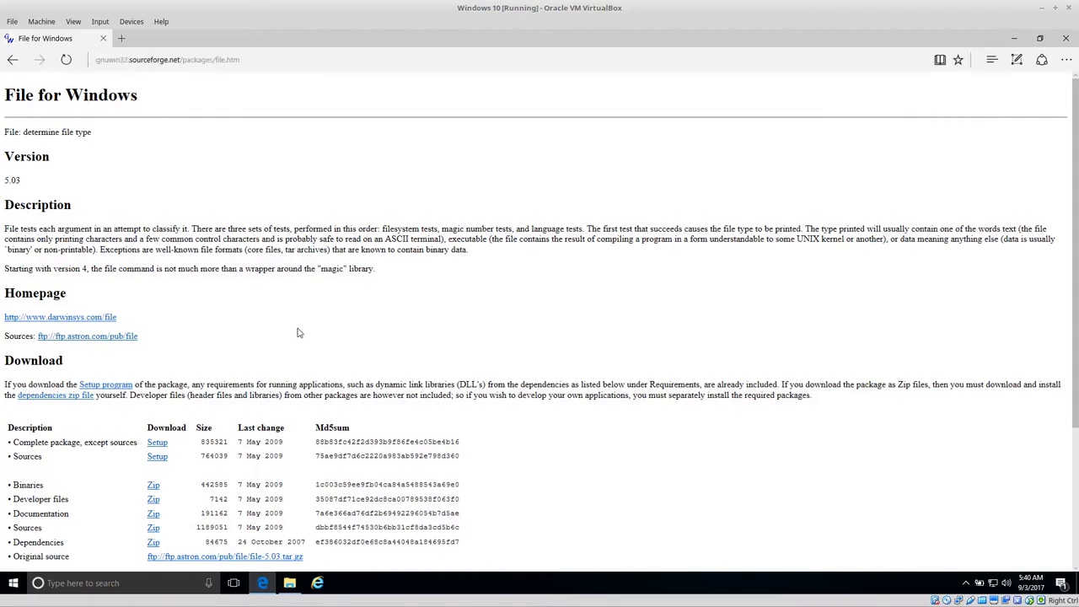
mouse_move(188, 58)
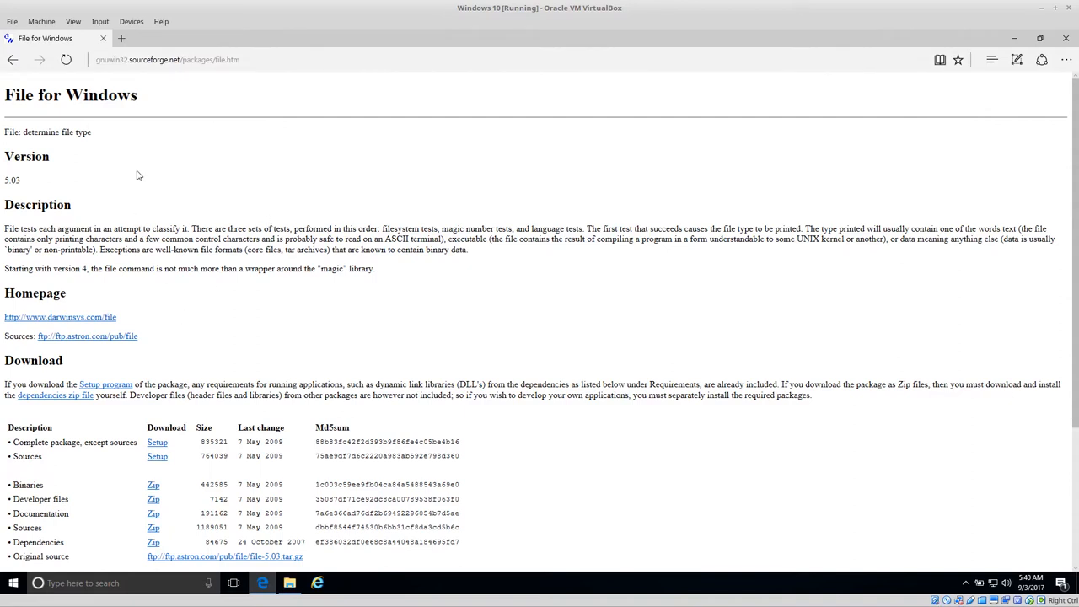
scroll("down", 3)
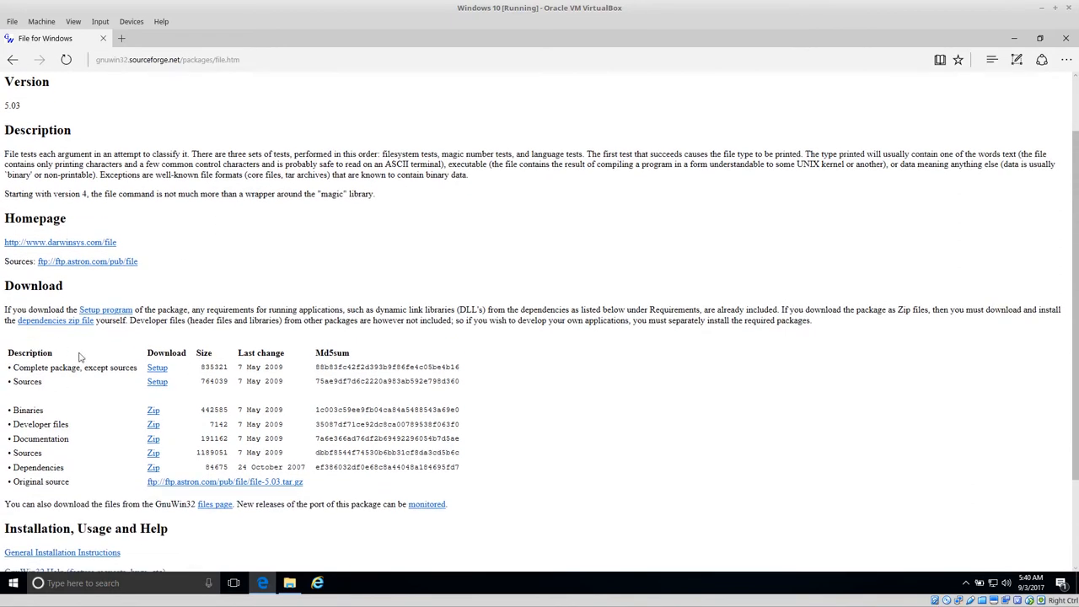
mouse_move(105, 310)
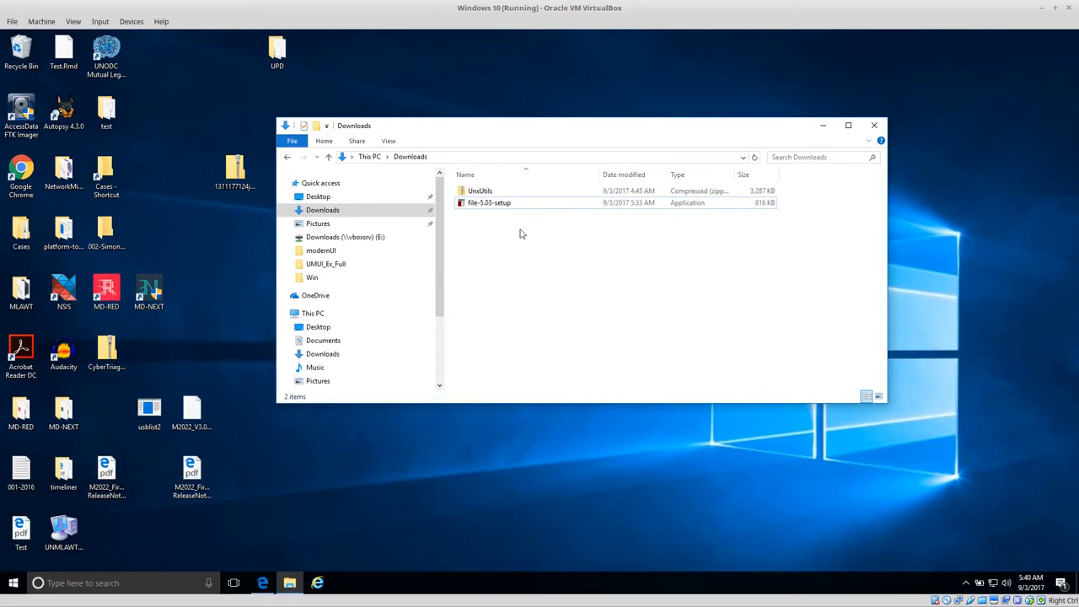
Select the file-5.03-setup installer in the Downloads folder.
left_click(489, 202)
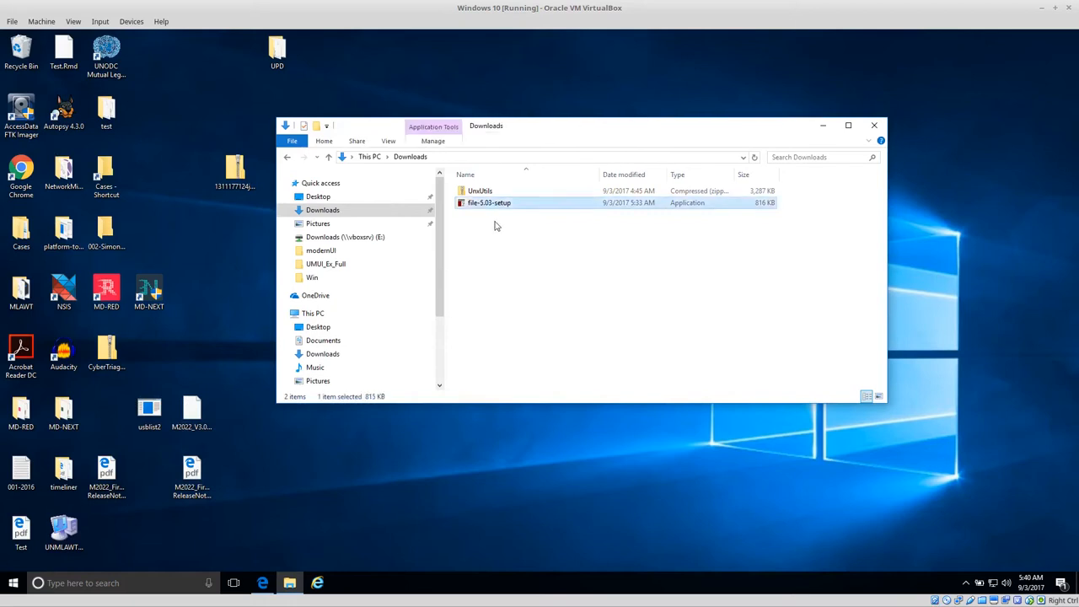
mouse_move(508, 202)
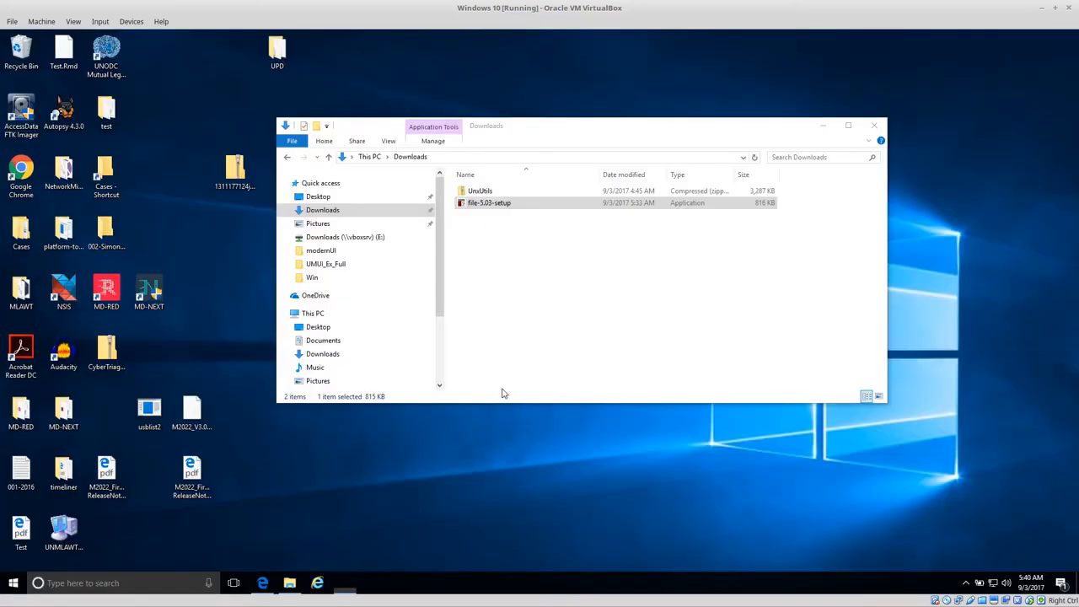
Install File 5.03 to the default GnuWin32 folder without developer files.
double_click(487, 202)
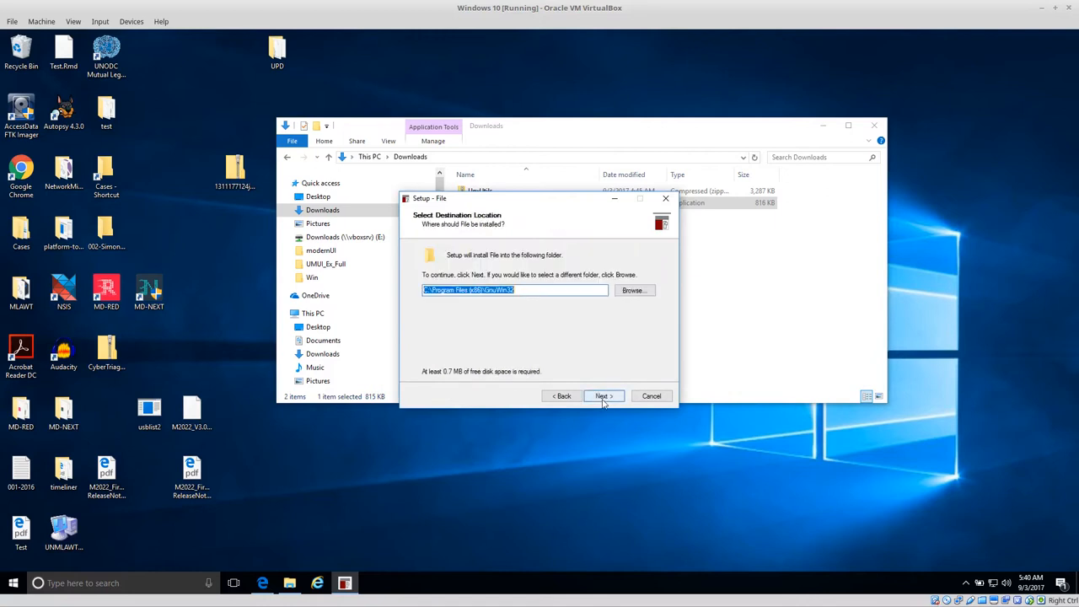
left_click(604, 396)
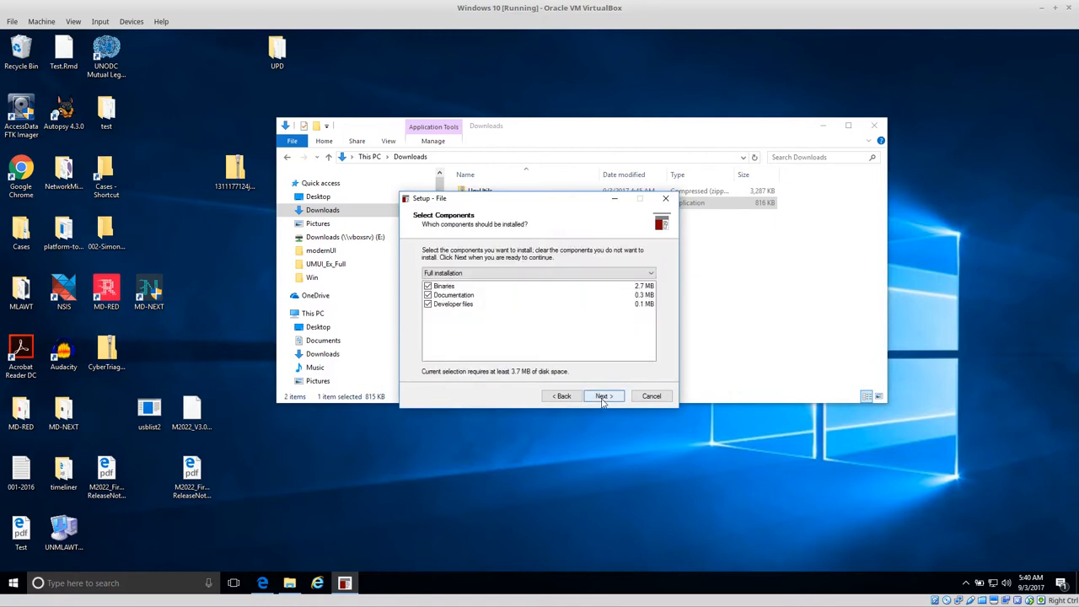
left_click(428, 304)
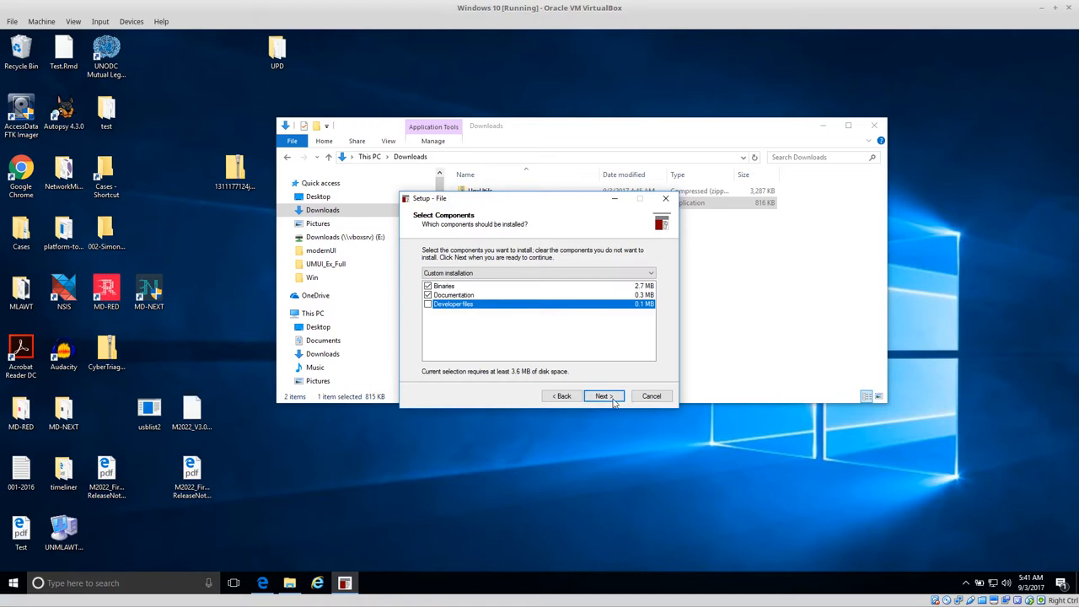
left_click(603, 396)
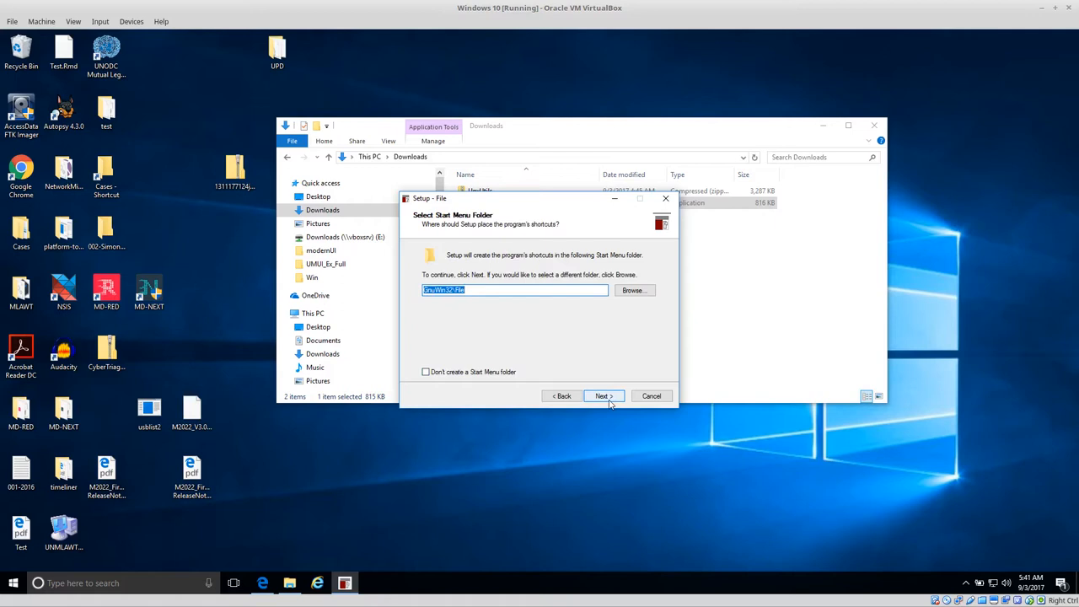
left_click(603, 395)
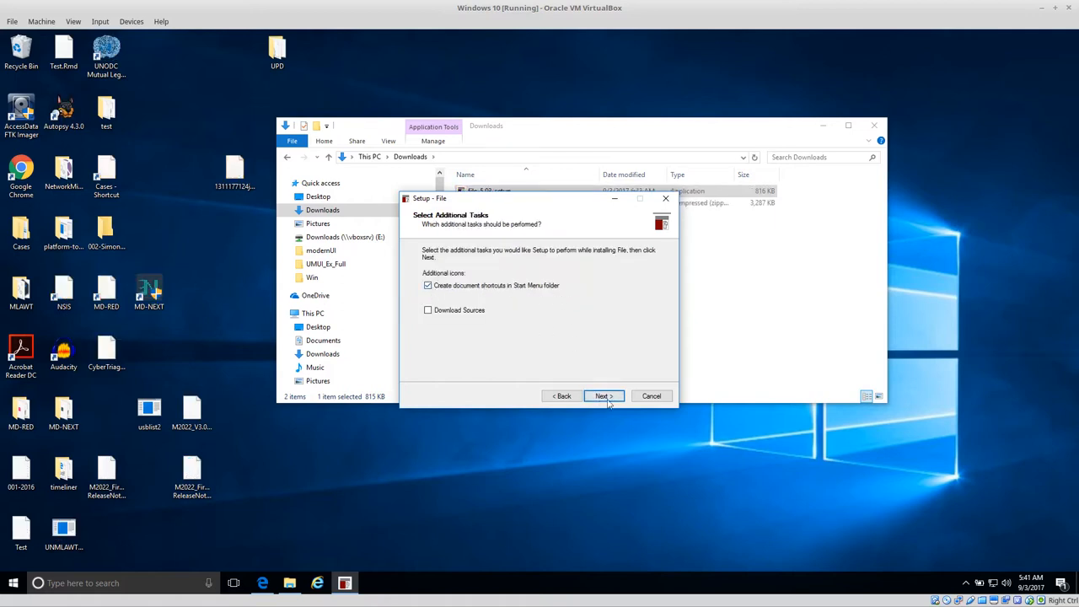
left_click(603, 395)
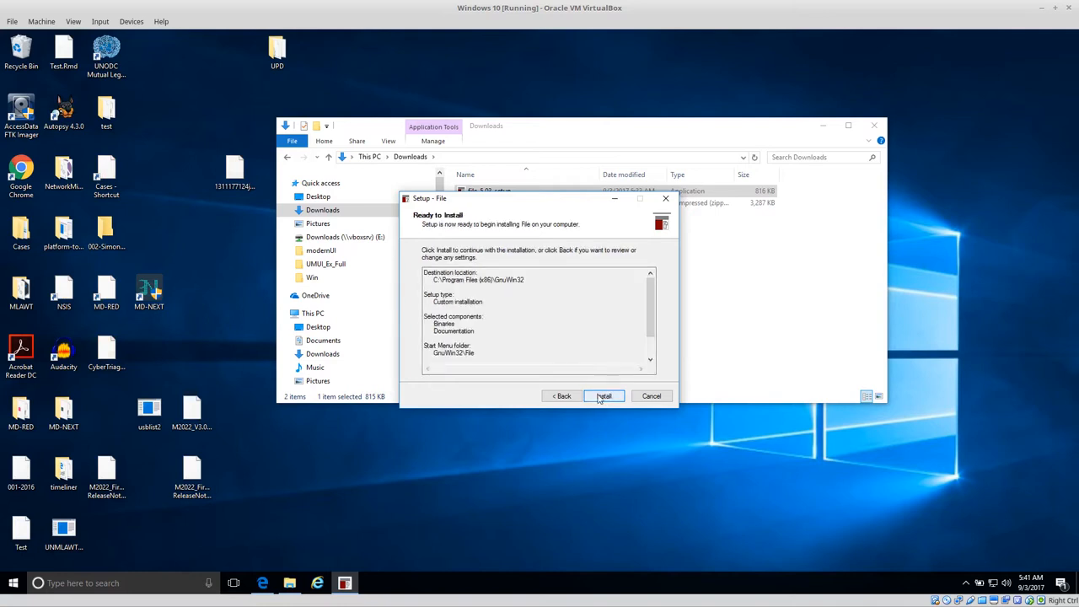
left_click(604, 395)
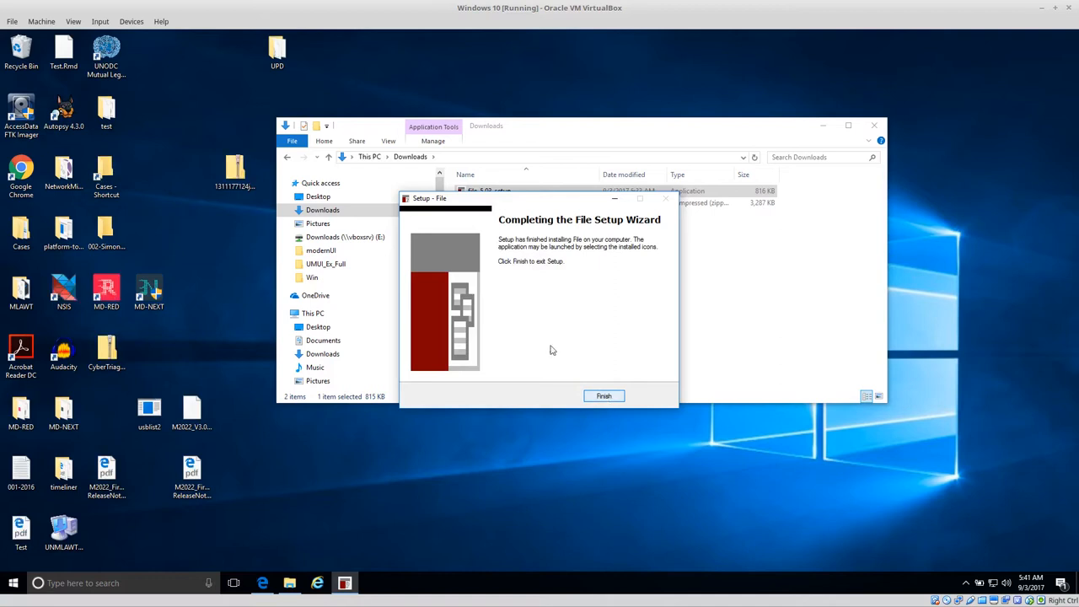
mouse_move(604, 395)
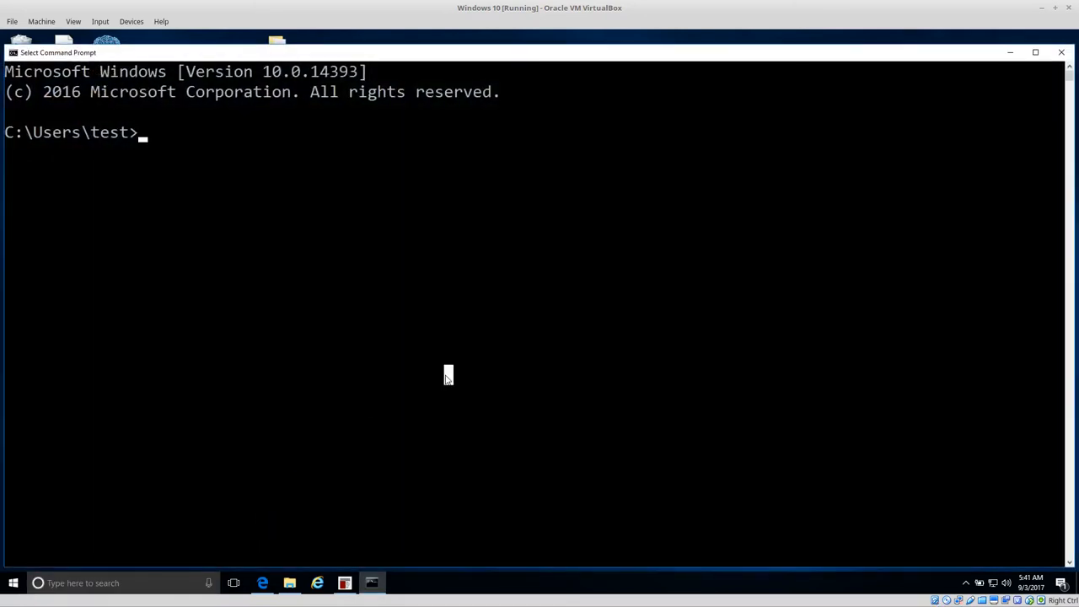
Type 'file' in a new Command Prompt session.
type("file")
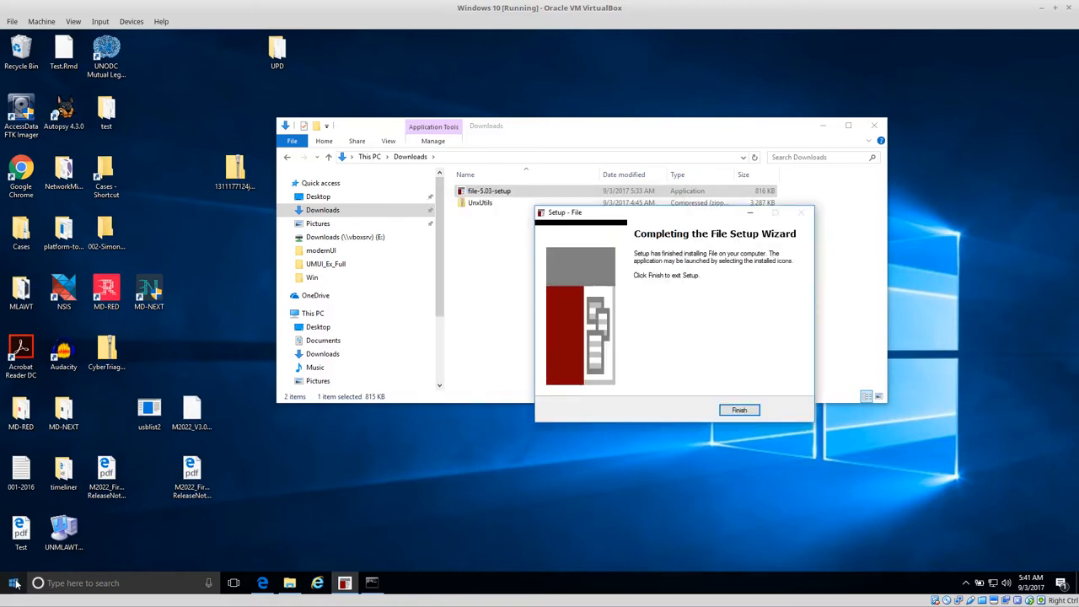
Browse to C:\Program Files (x86)\GnuWin32\bin and copy its folder path.
left_click(11, 583)
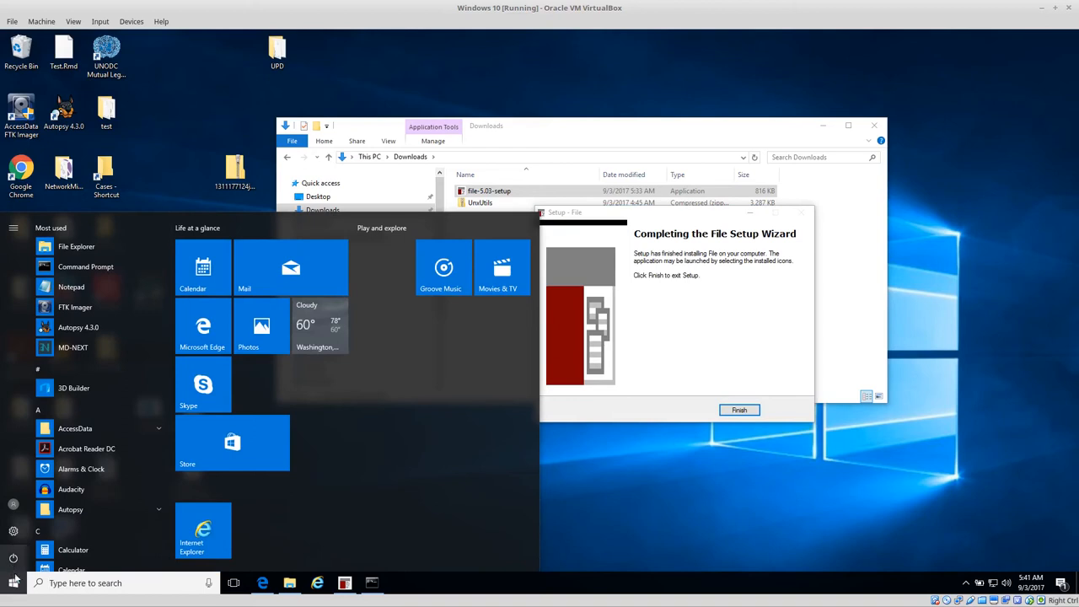
left_click(290, 582)
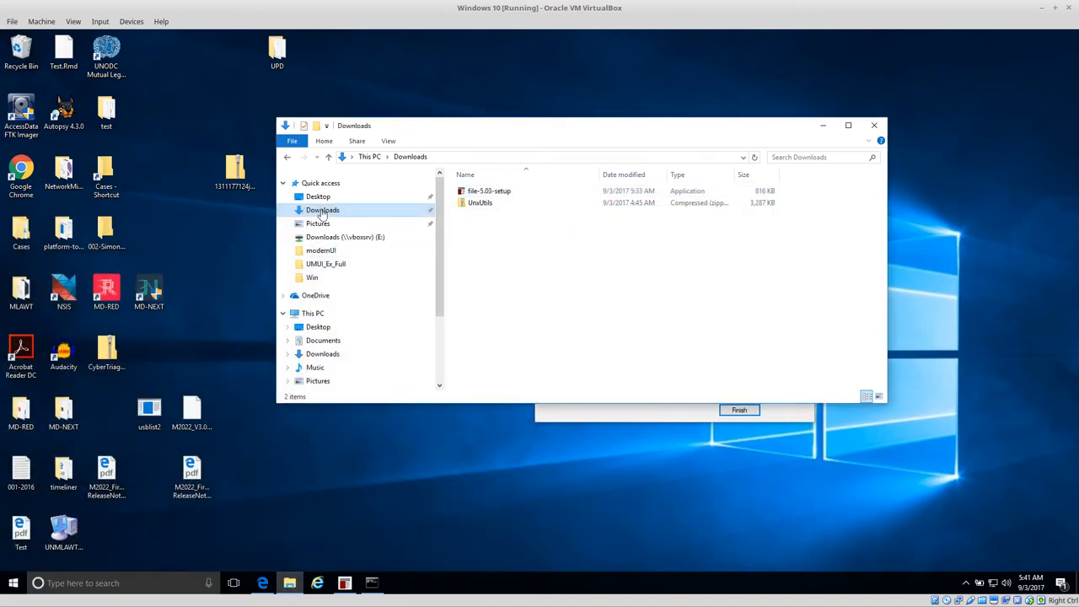
left_click(322, 358)
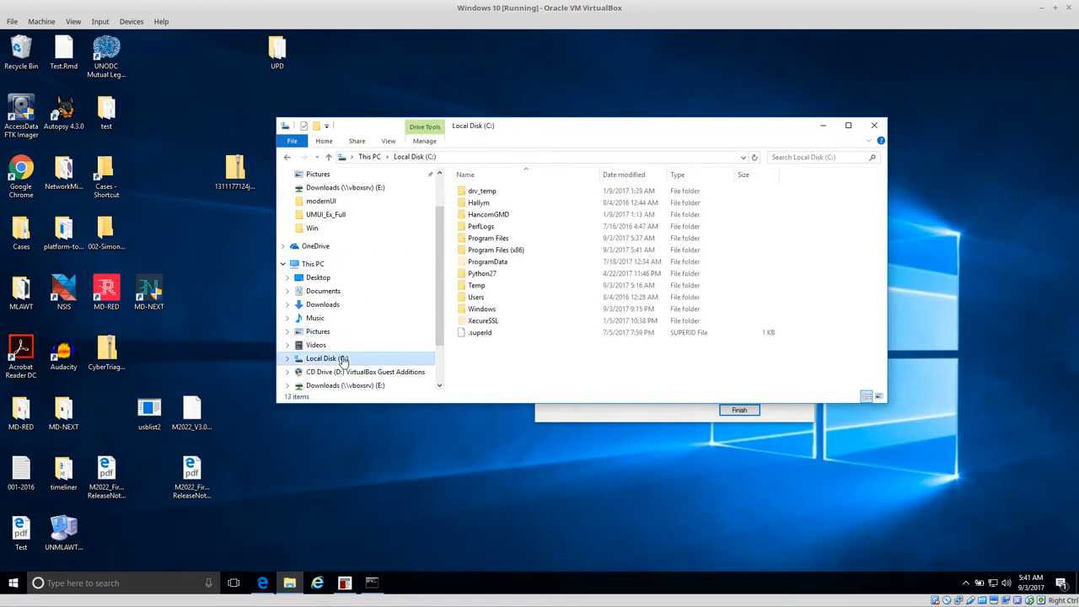
double_click(495, 249)
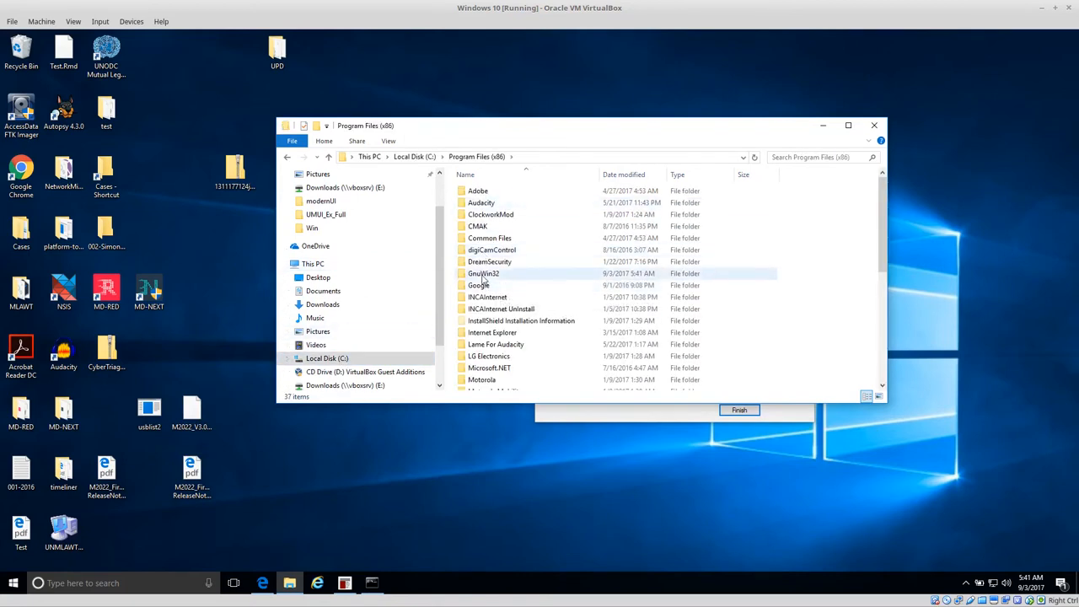
double_click(484, 273)
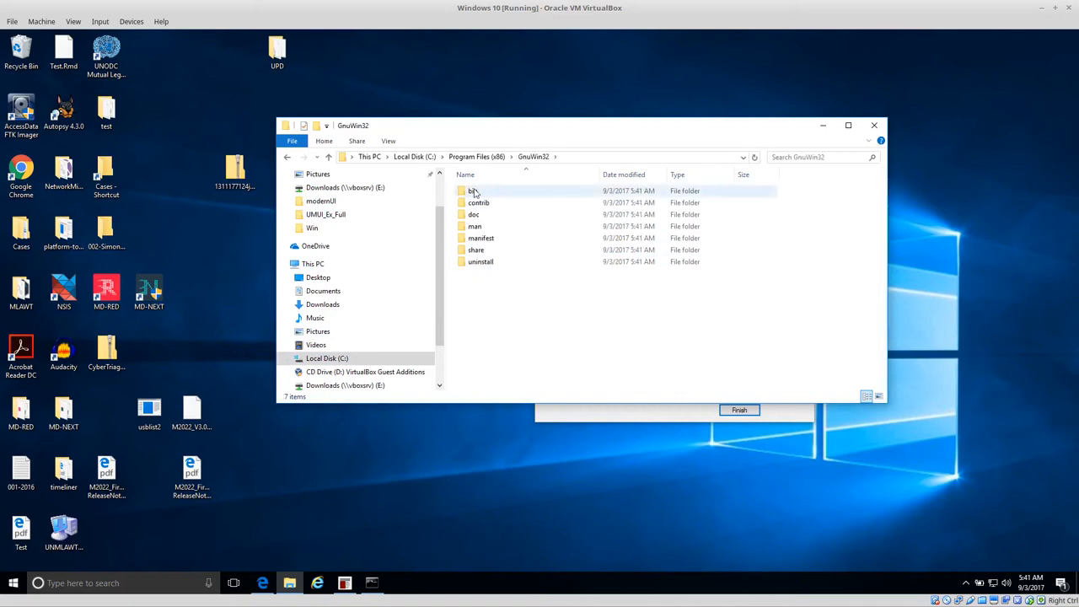
double_click(471, 190)
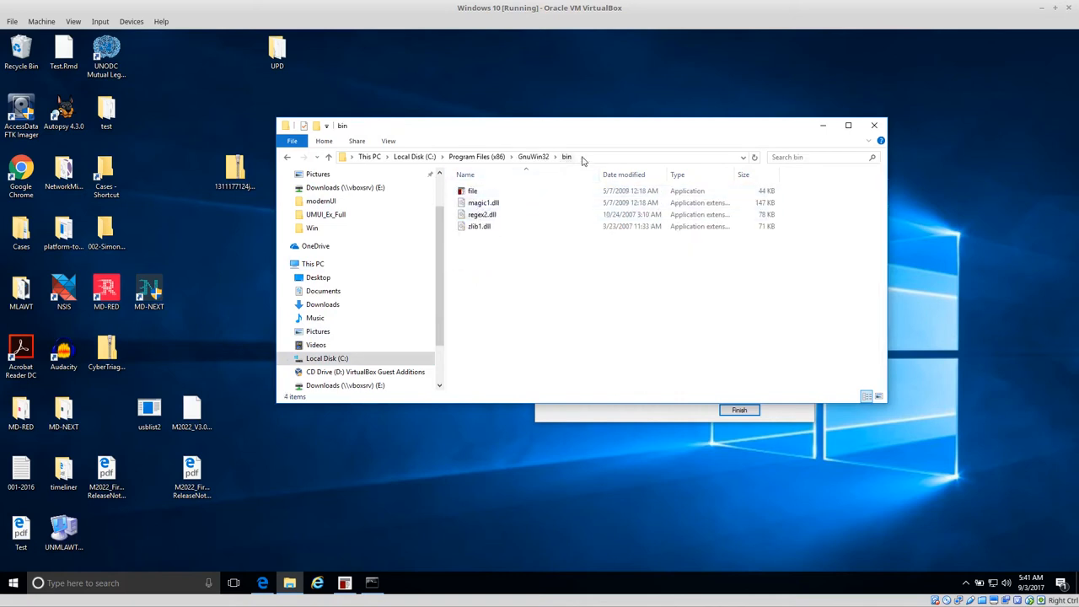
left_click(615, 158)
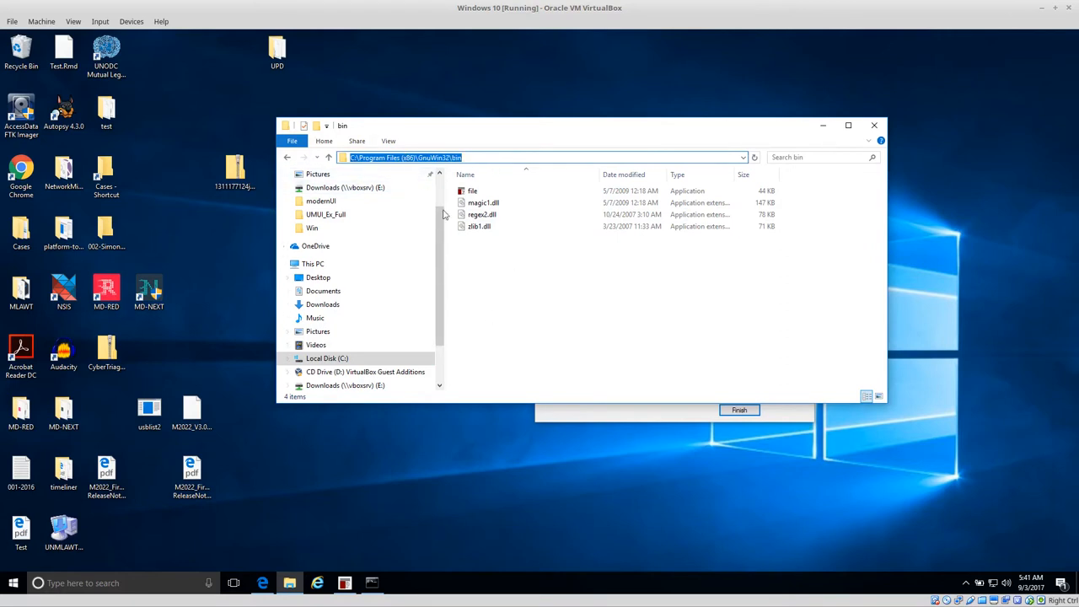
mouse_move(478, 288)
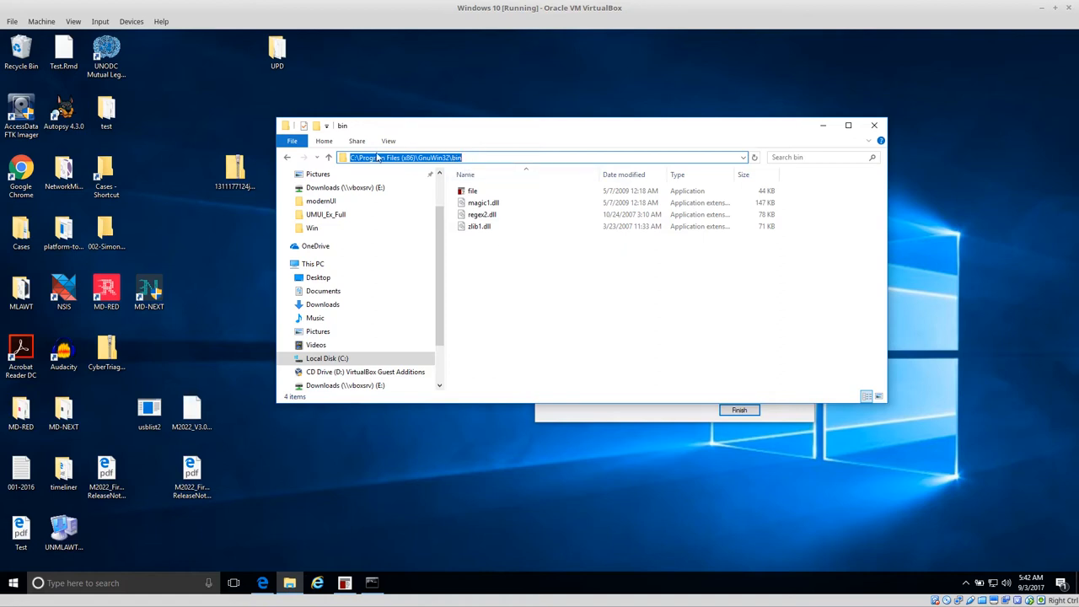
right_click(401, 158)
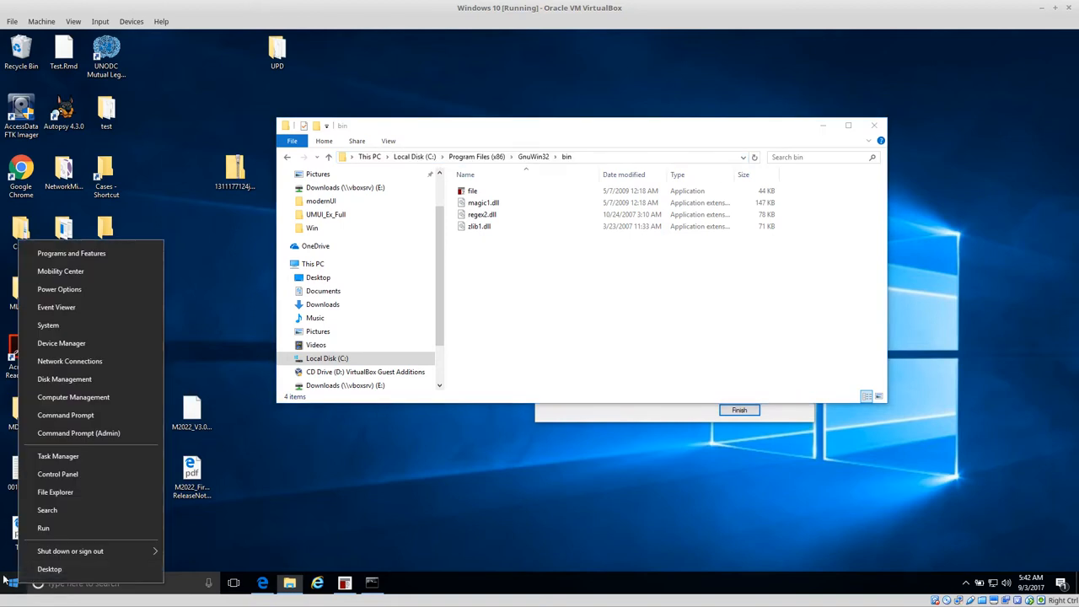
mouse_move(59, 290)
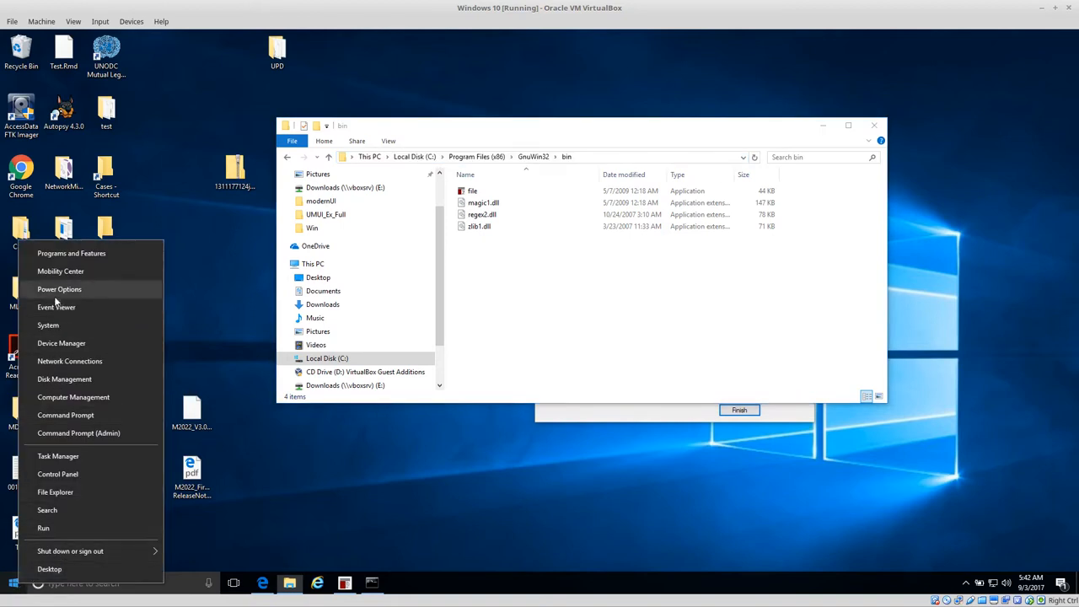
Open System information, then Advanced system settings.
left_click(48, 324)
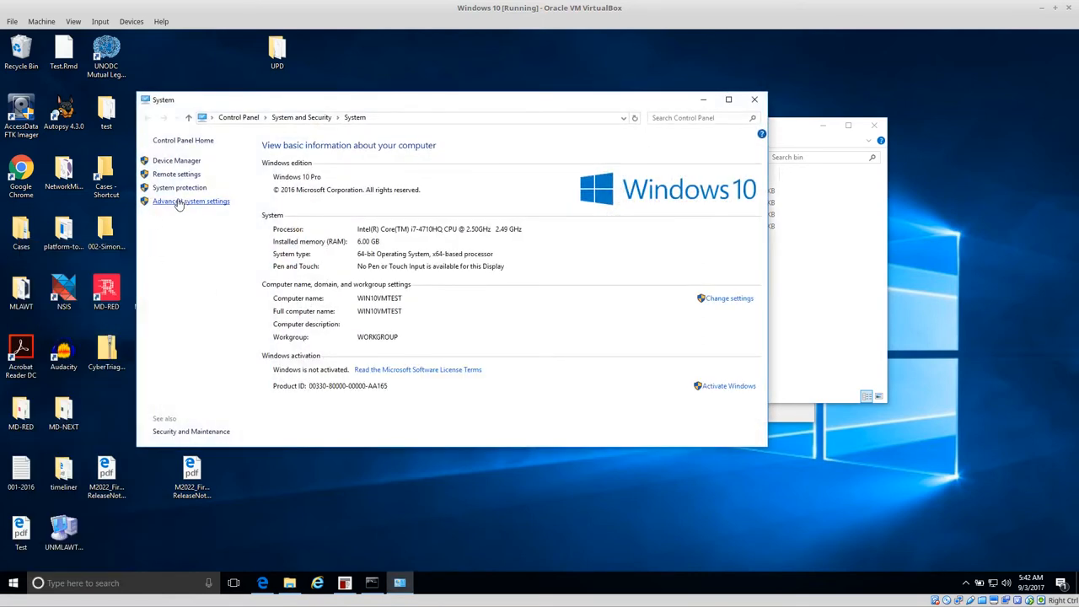
left_click(189, 201)
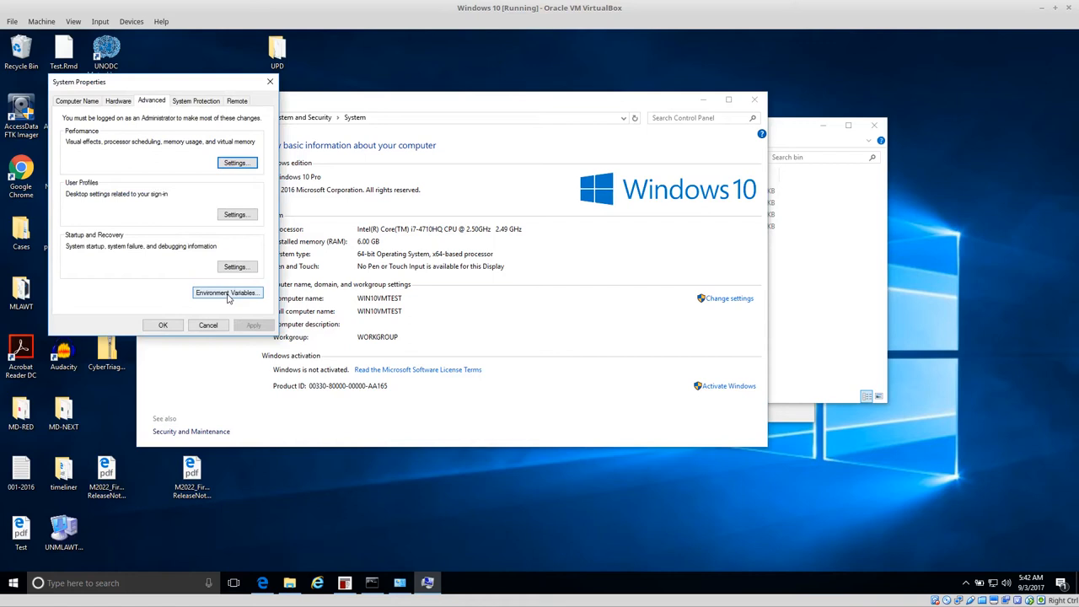
Paste the GnuWin32 bin path as a new user Path entry and confirm.
left_click(226, 293)
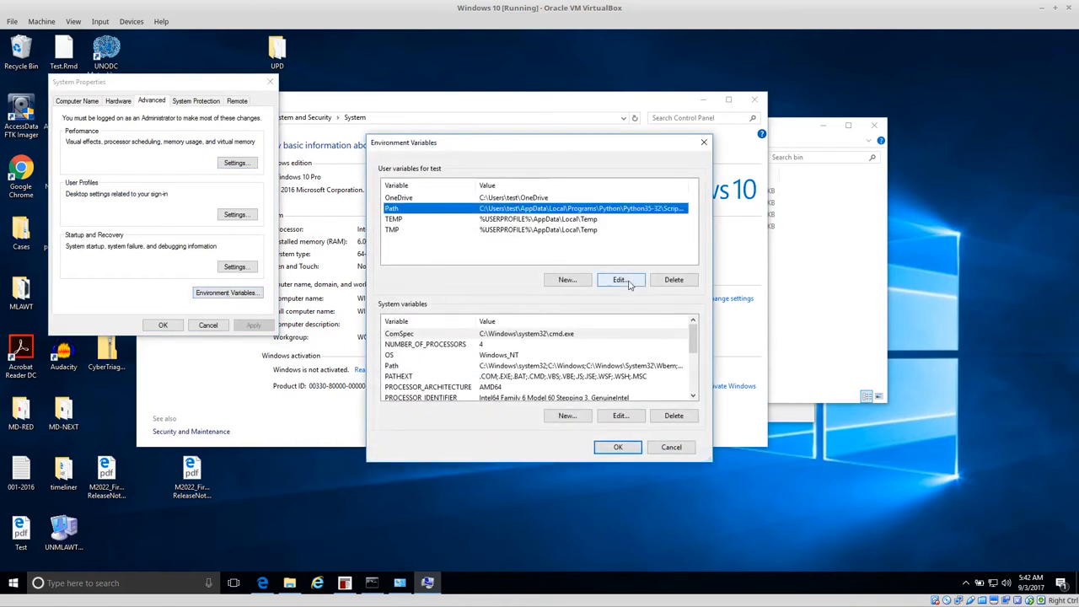
left_click(621, 279)
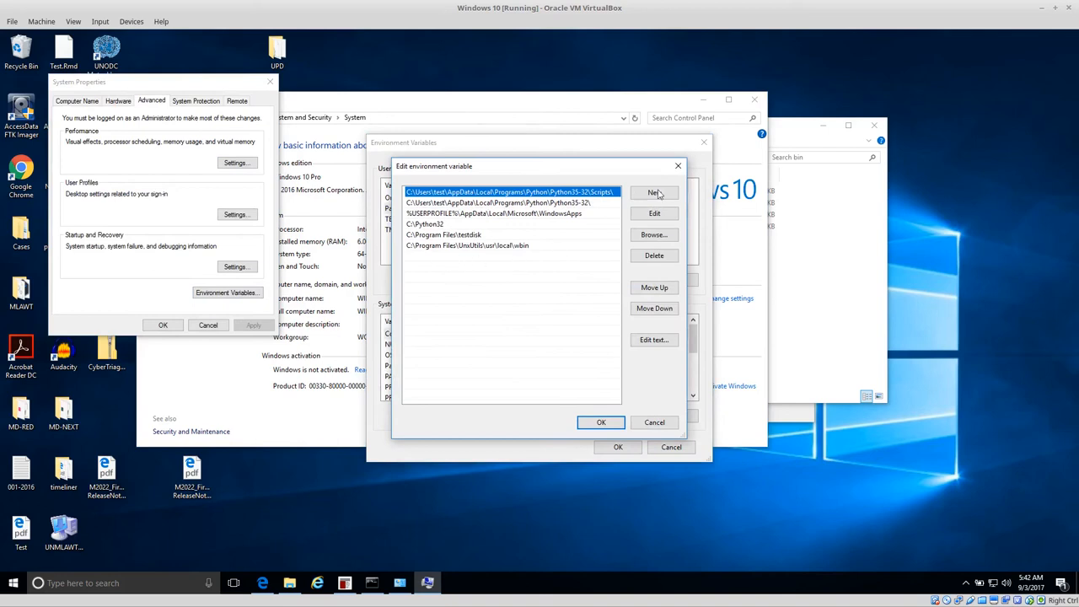
left_click(653, 193)
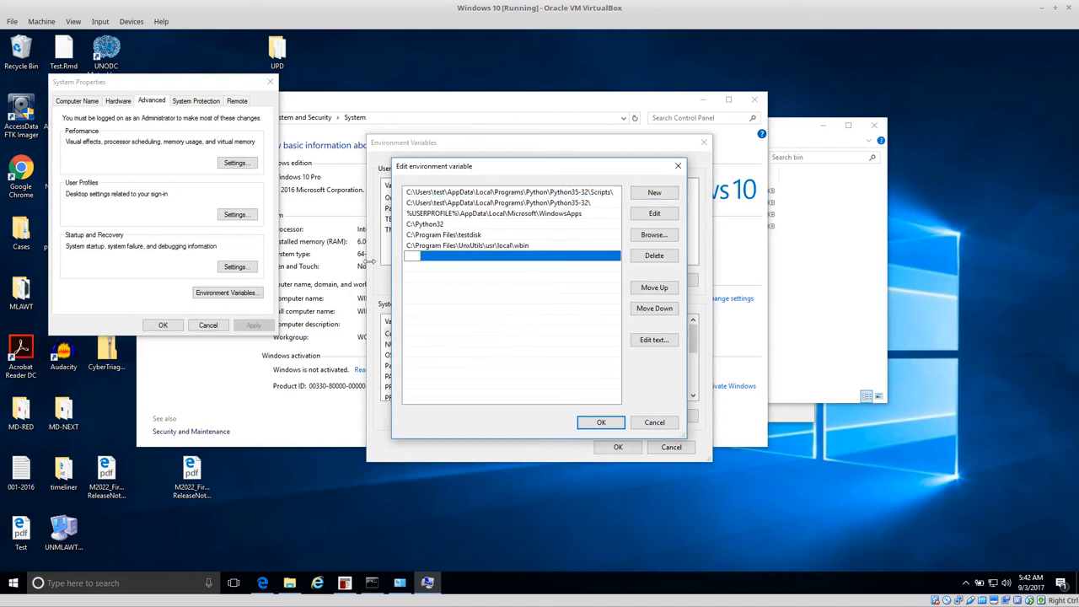
right_click(513, 255)
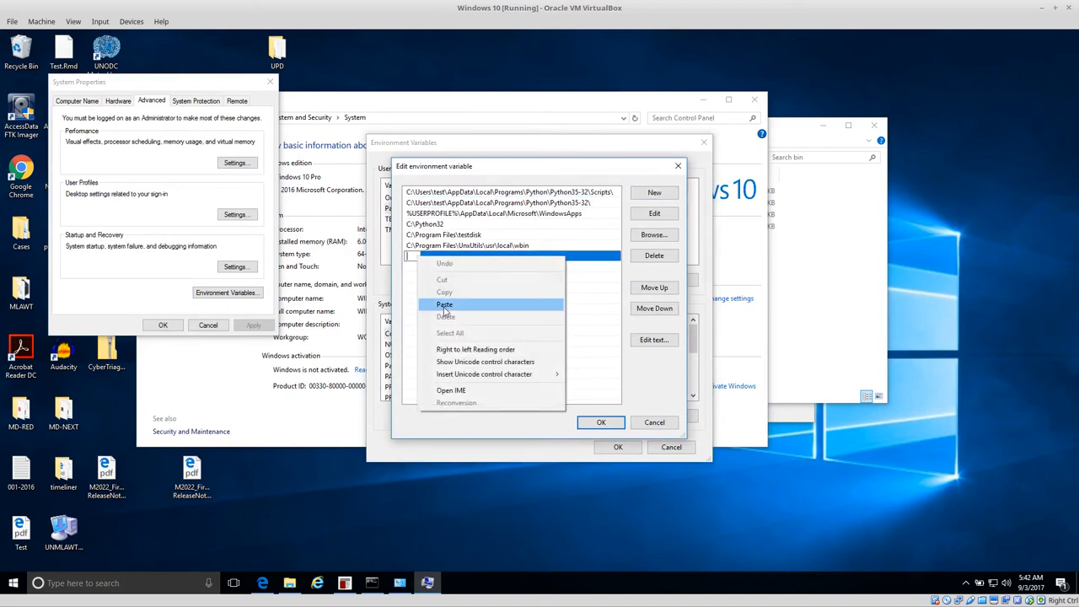
left_click(444, 304)
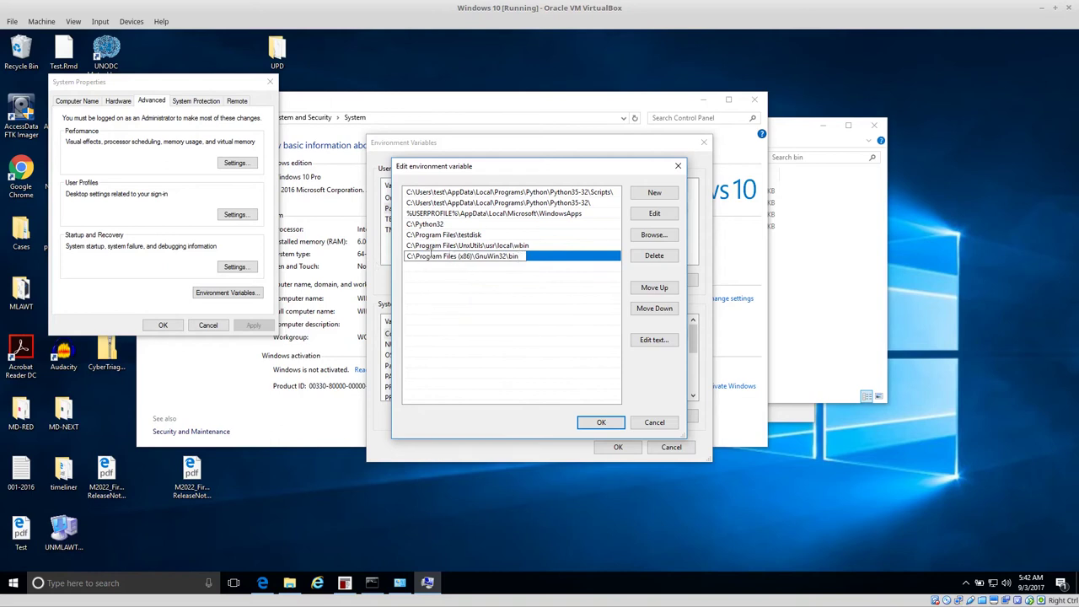
mouse_move(589, 411)
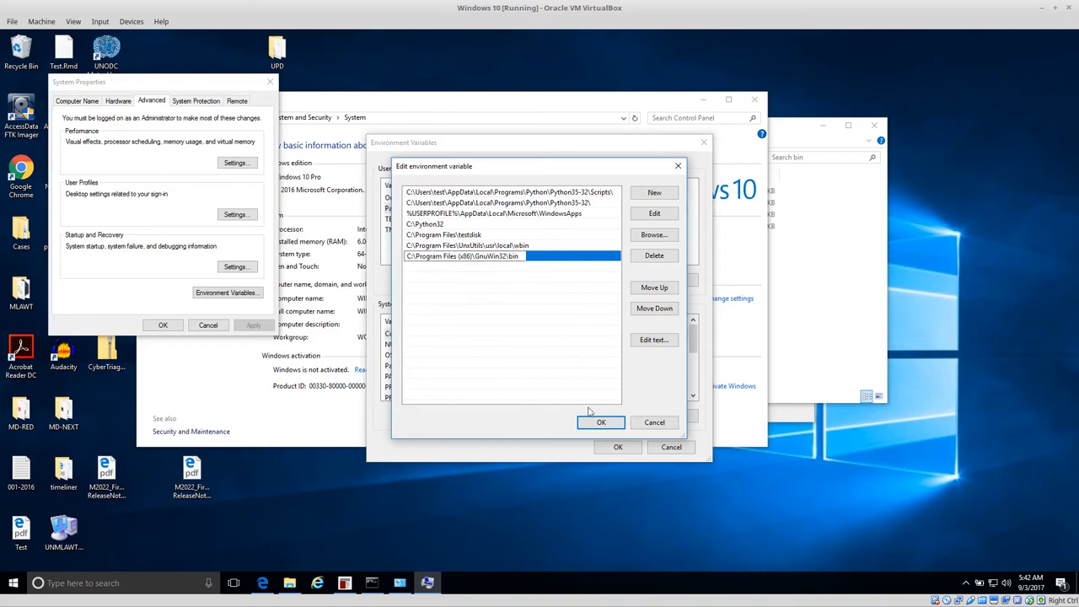
left_click(600, 423)
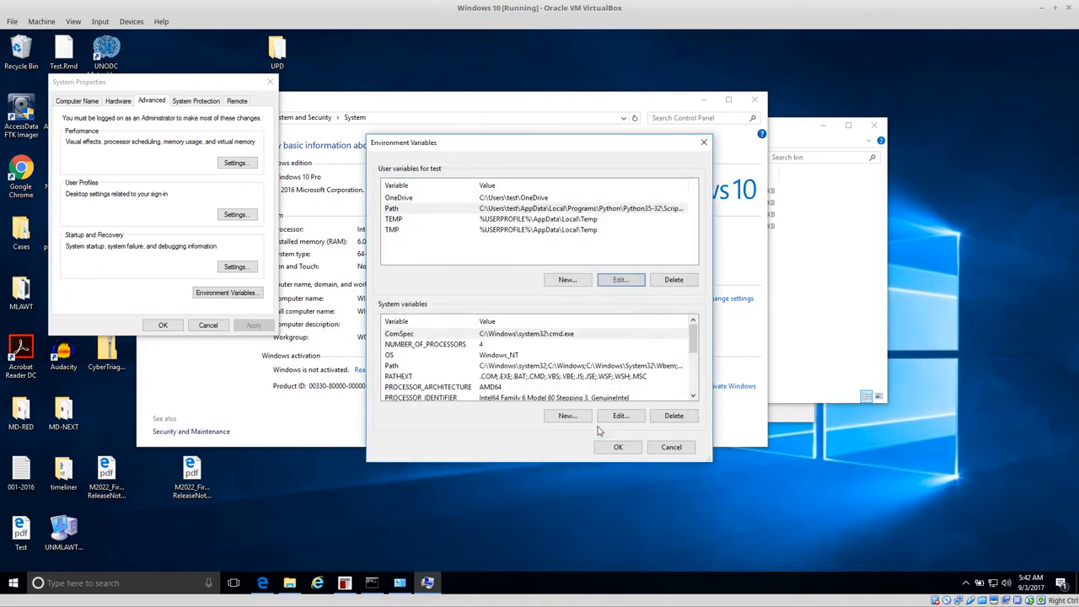
left_click(617, 447)
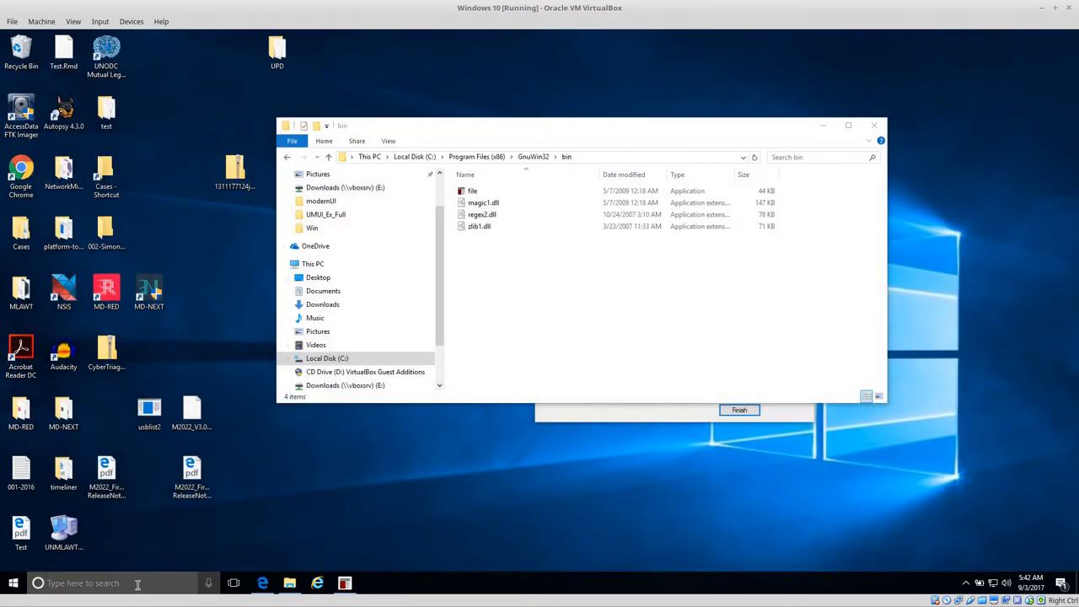
Search for cmd and launch a fresh Command Prompt.
type("cmd")
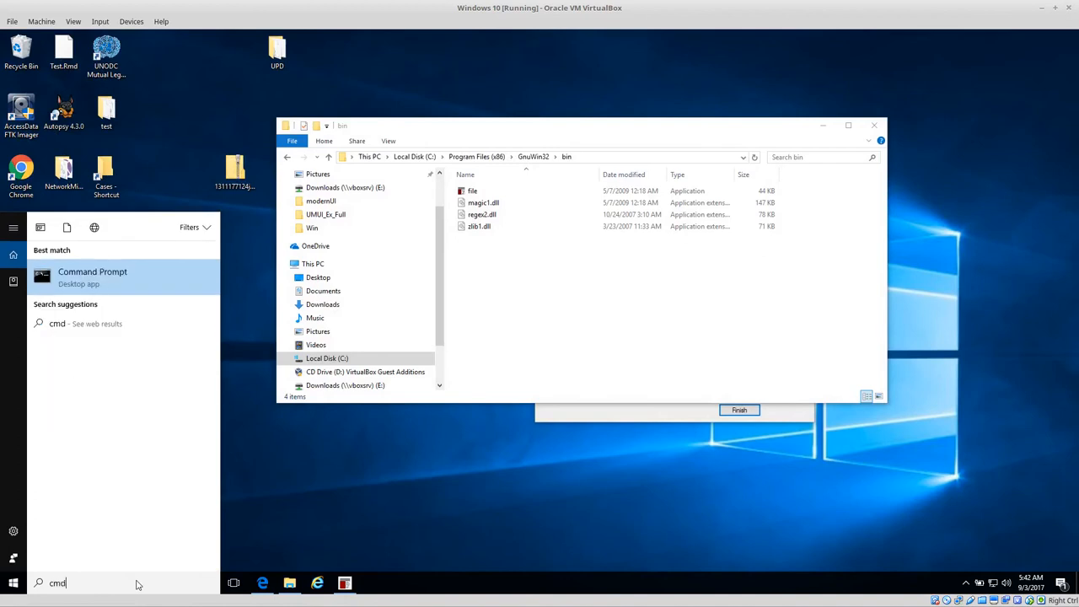
left_click(92, 271)
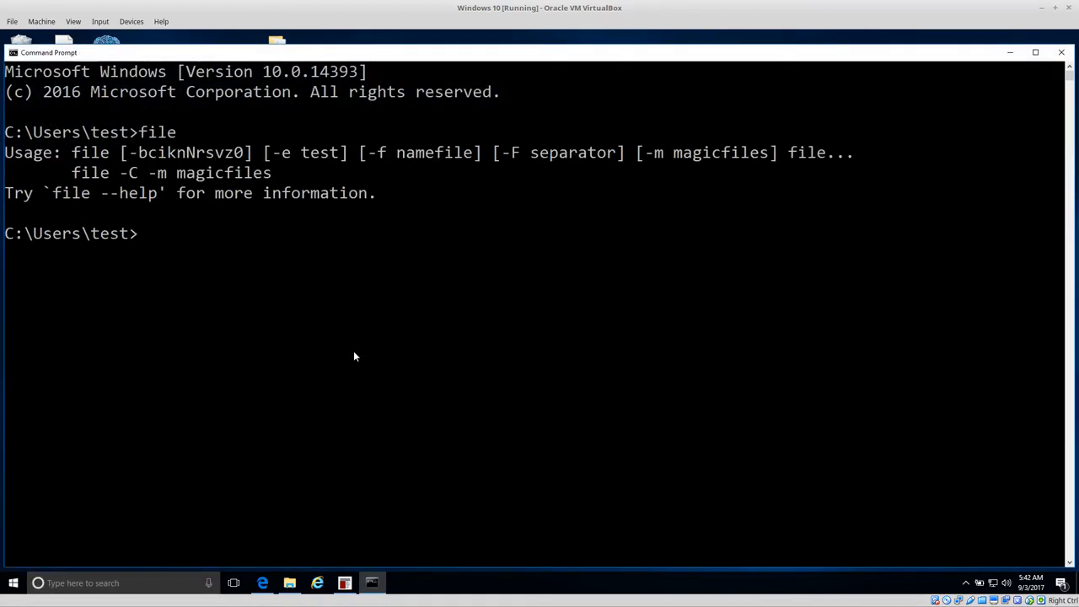
mouse_move(264, 164)
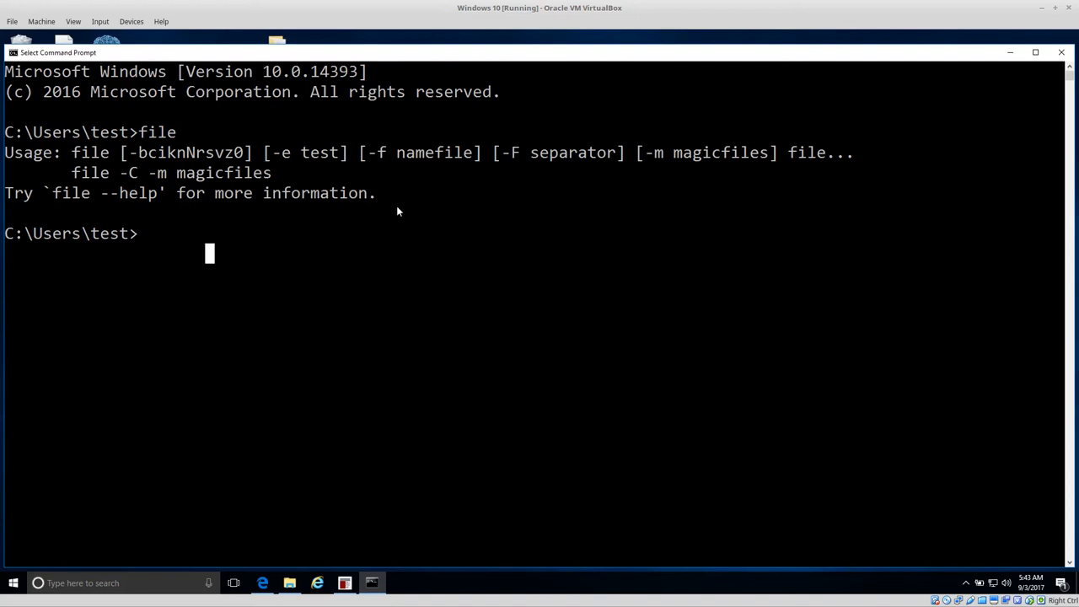
List the folder, then run 'file photorec.cfg' and 'file -i photorec.cfg'.
type("dir")
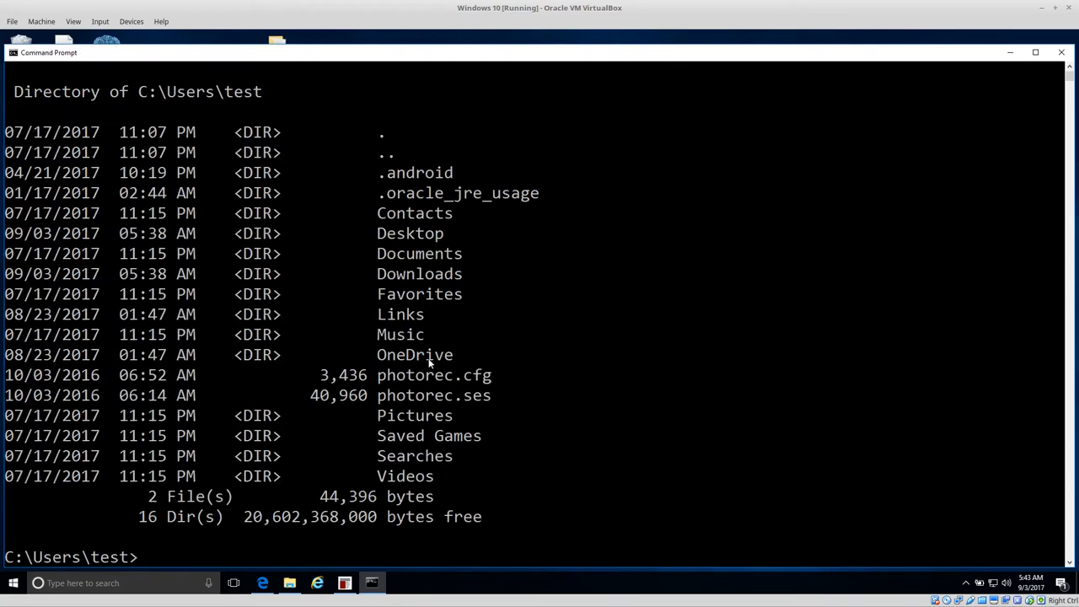
mouse_move(595, 323)
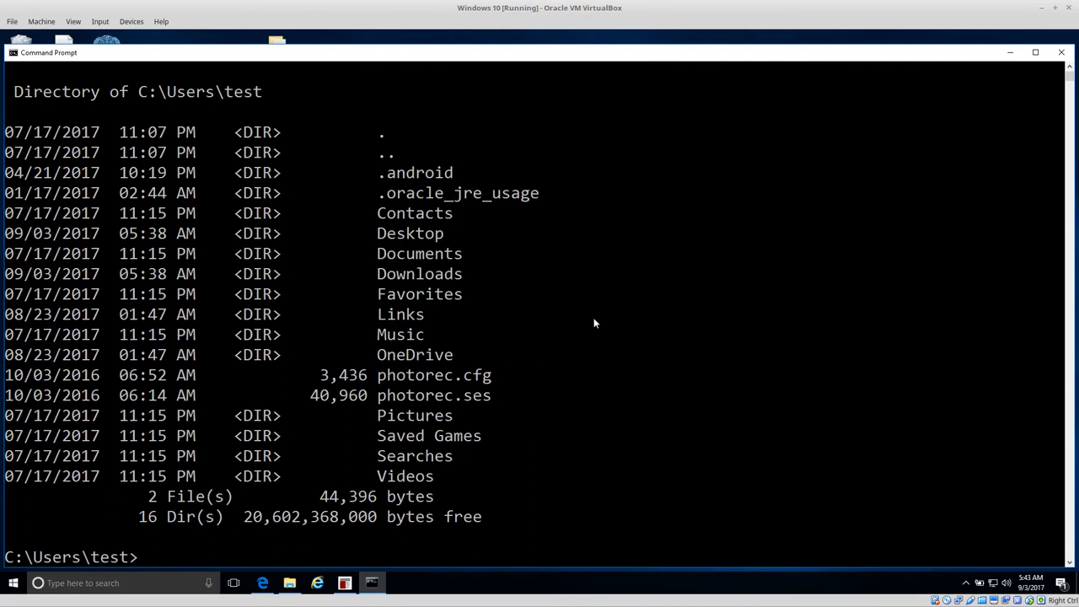
mouse_move(625, 283)
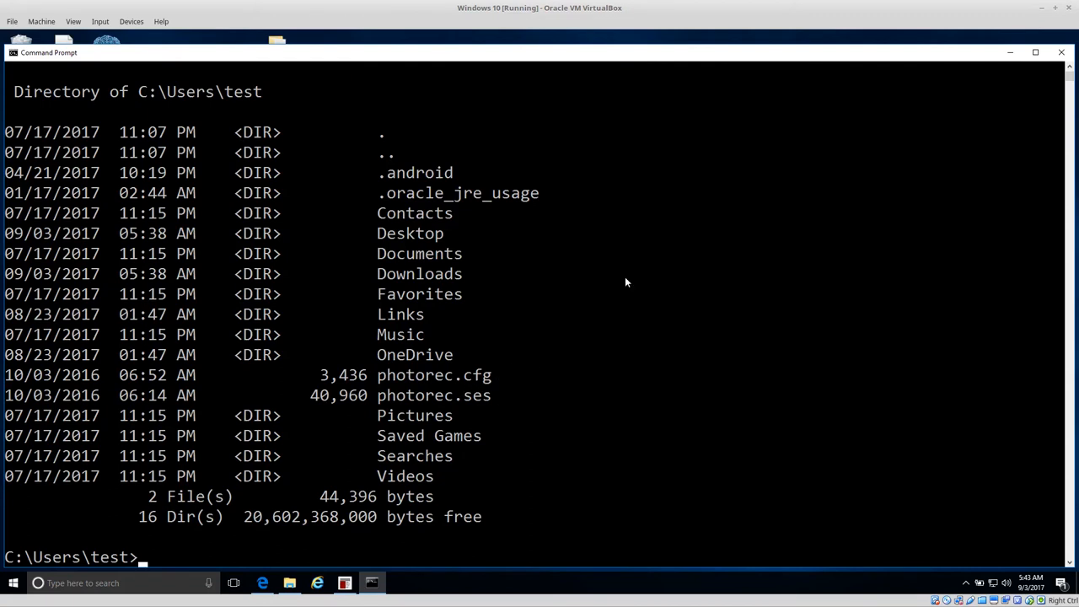
type("file photorec.cfg")
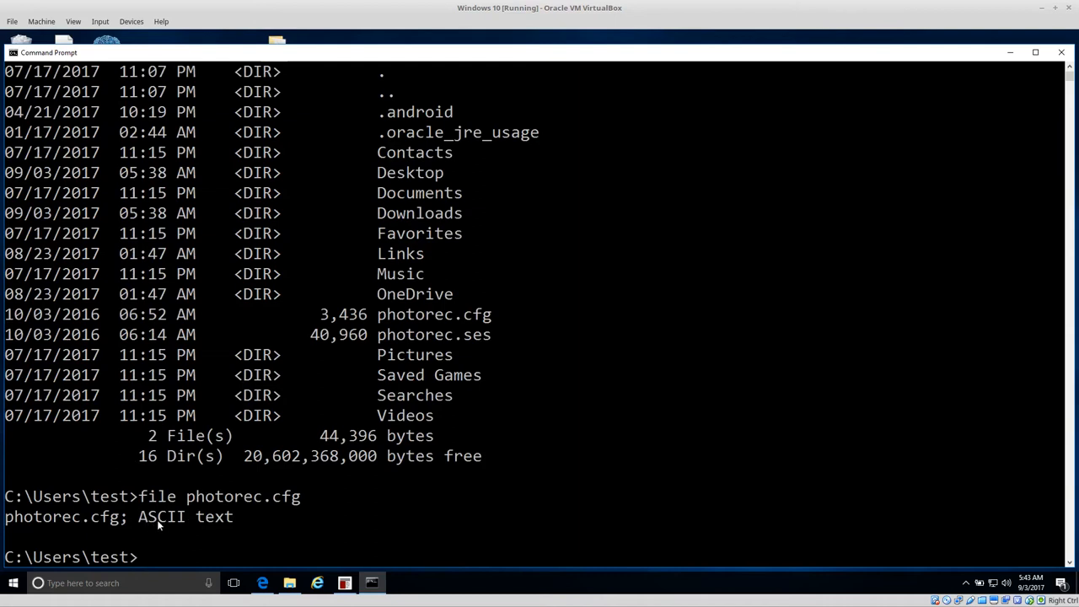
mouse_move(539, 493)
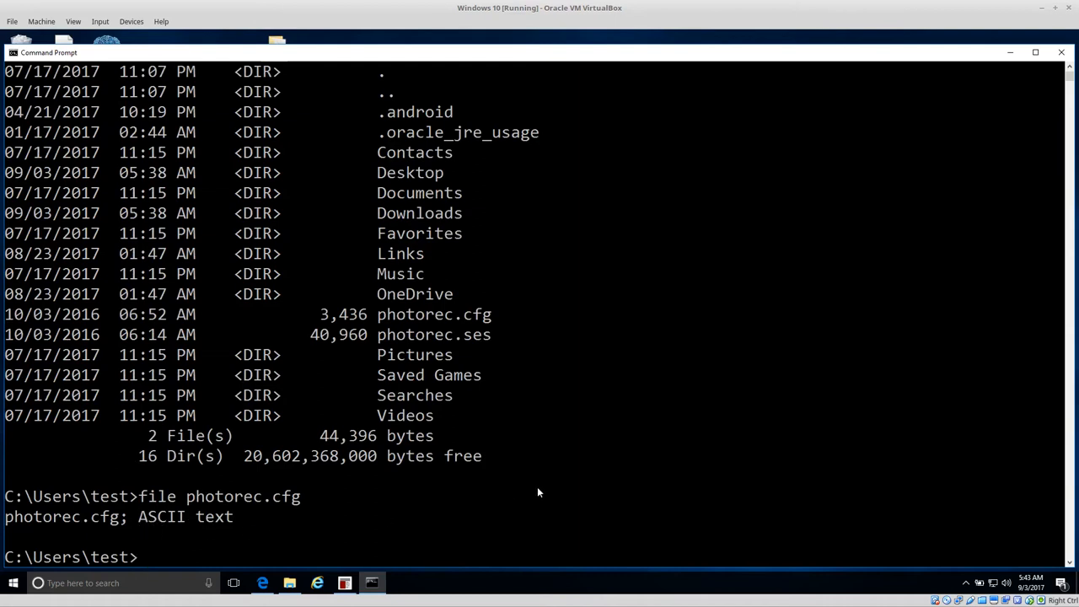
type("file photorec.cfg")
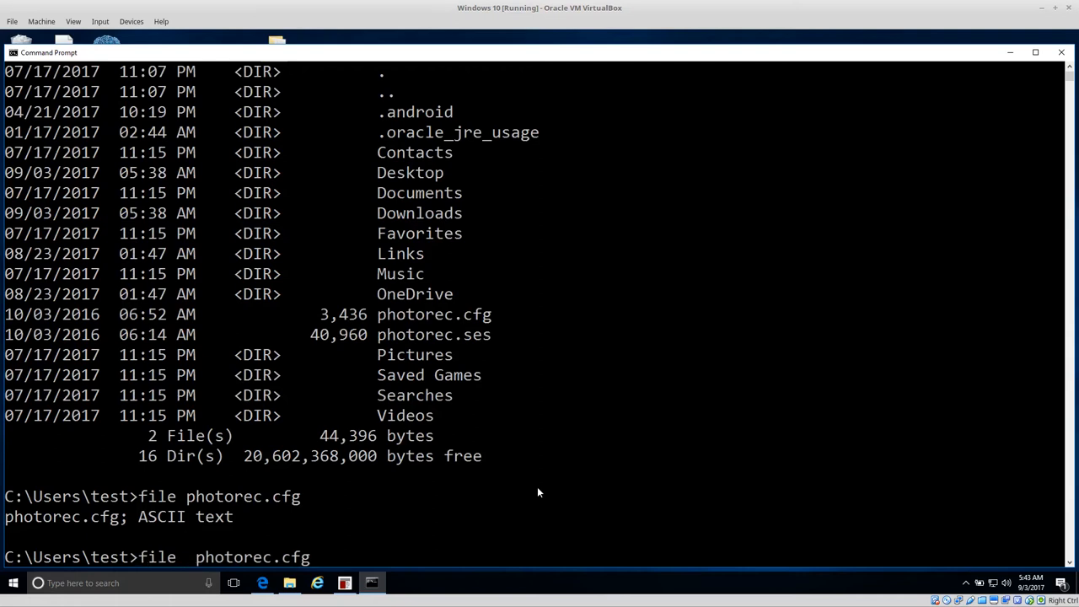
type("-i")
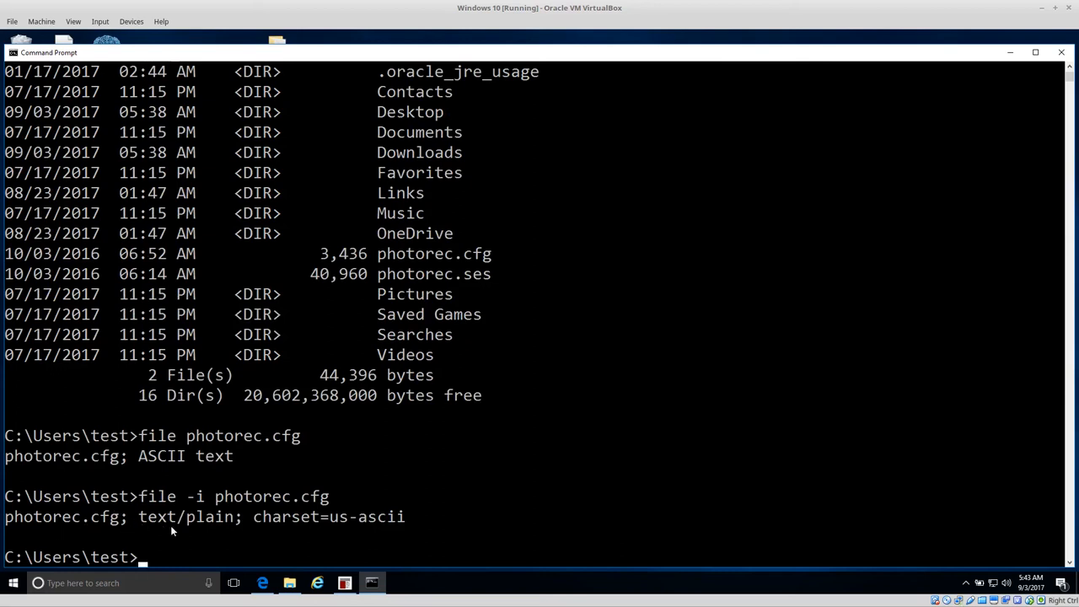
mouse_move(244, 537)
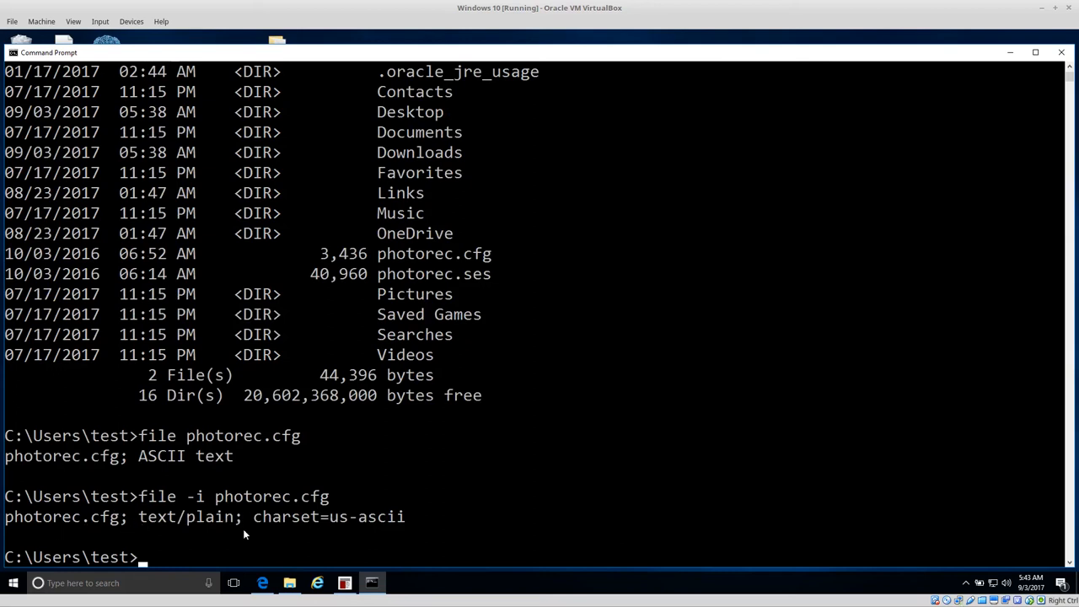
mouse_move(366, 389)
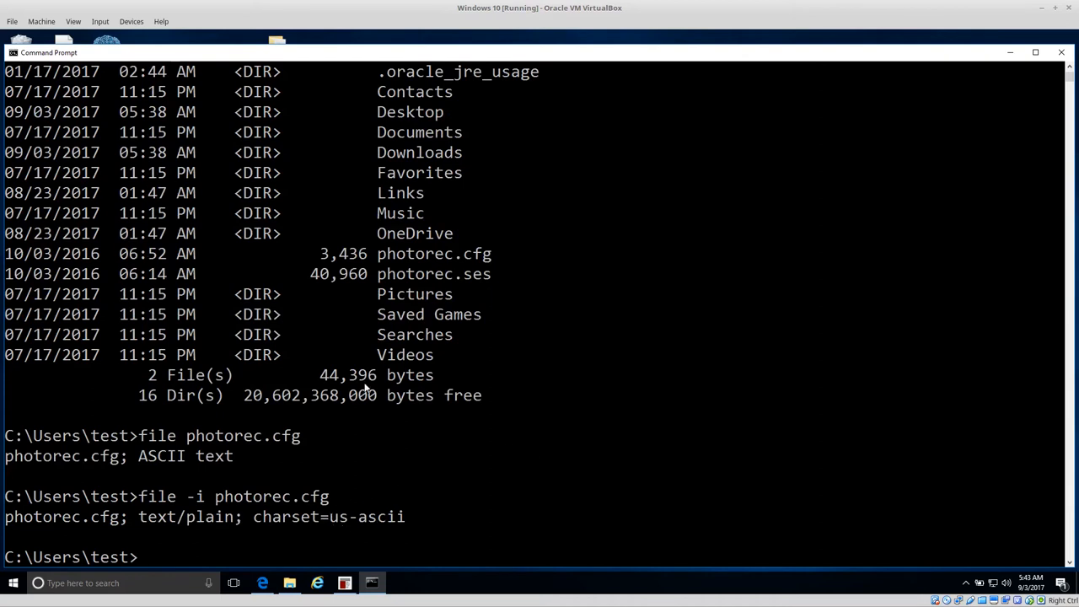
mouse_move(357, 468)
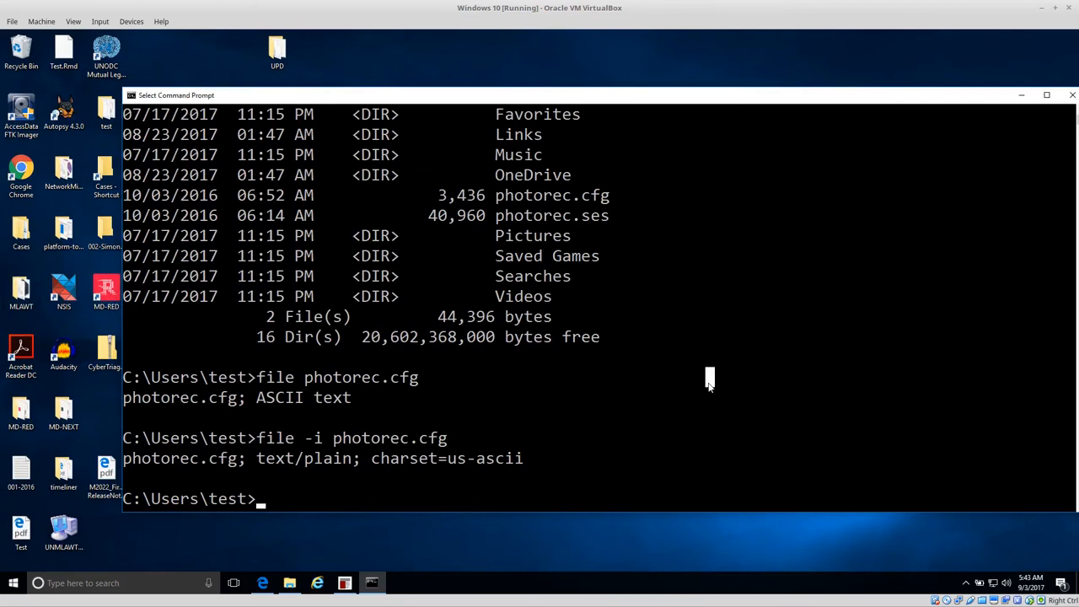
Explore Music, My Documents, Pictures and Camera Roll with cd and dir.
type("cd Music")
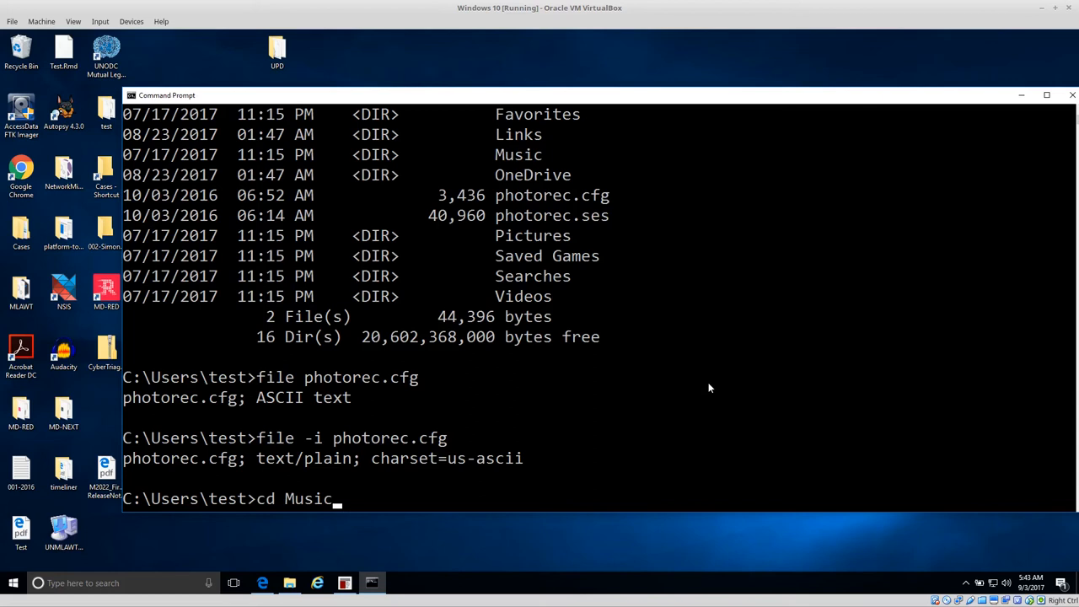
type("\"My Documents\"")
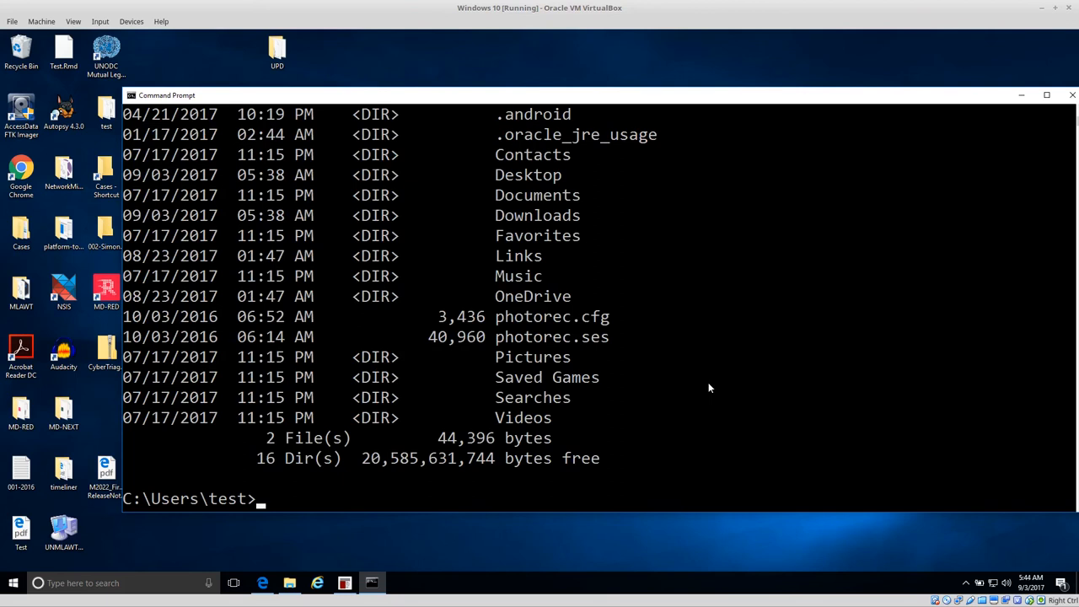
type("cd Pictures")
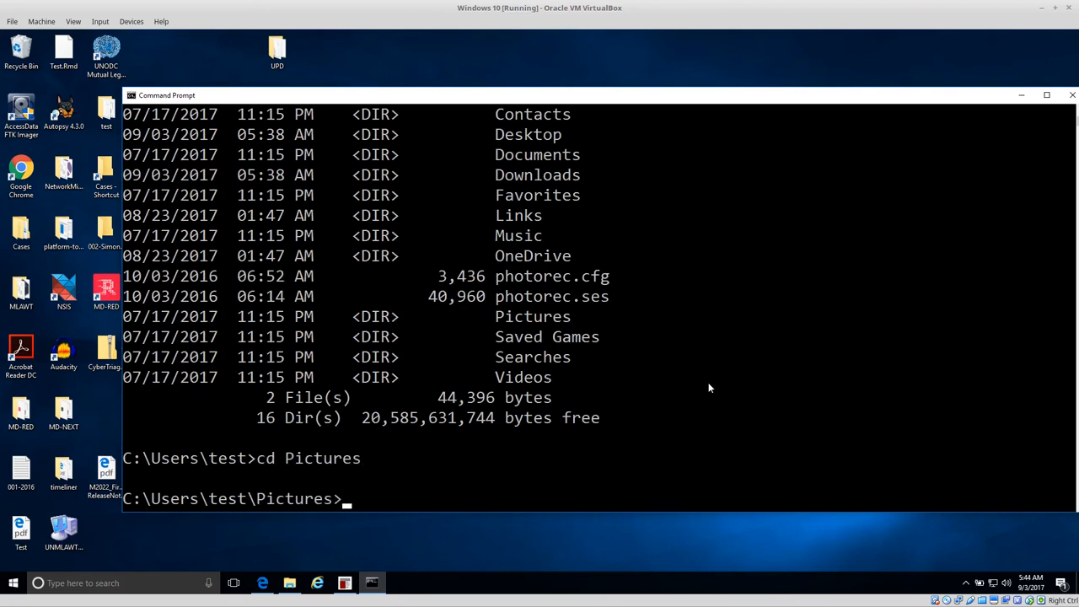
type("dir")
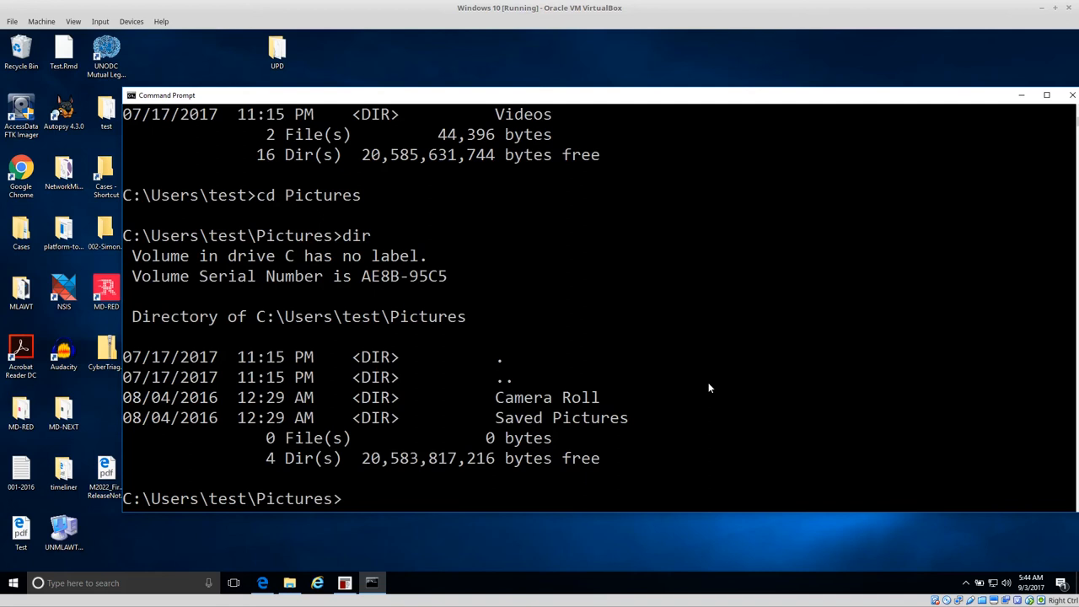
type("cd \"Camera Roll\"")
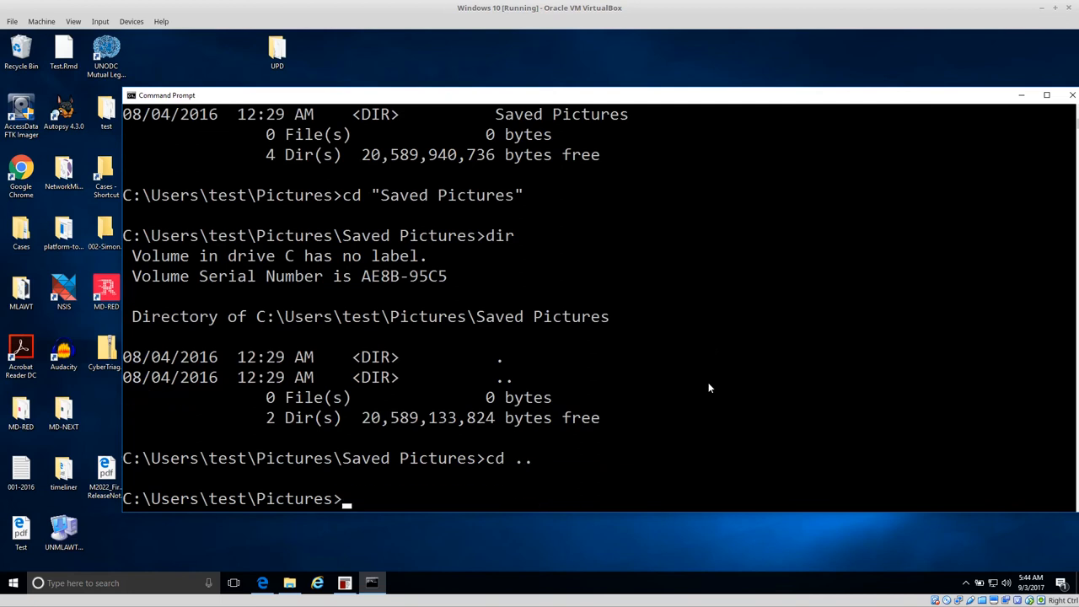
type("cd ..")
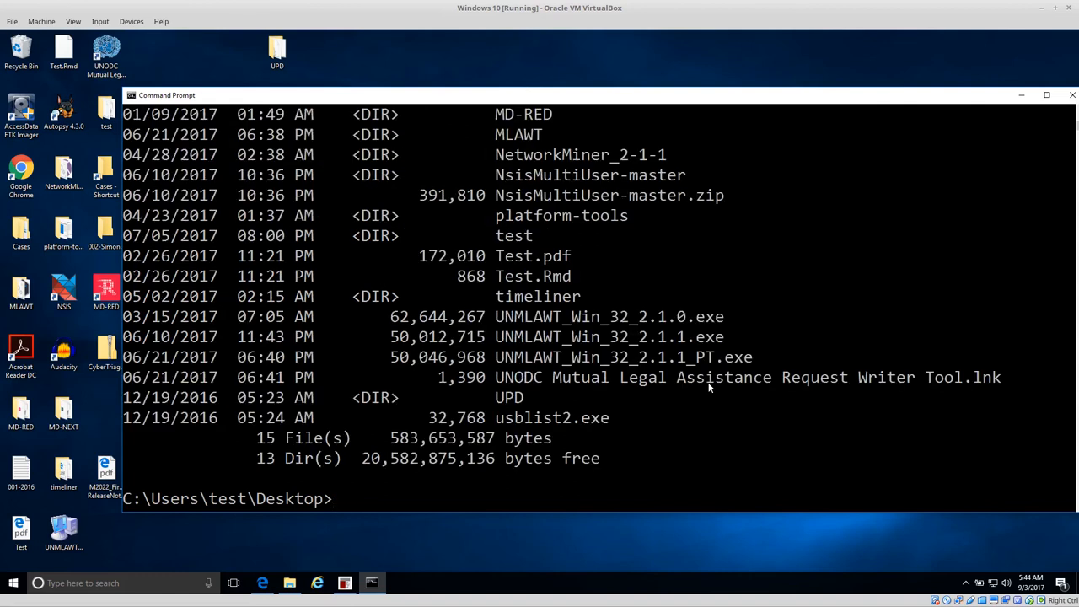
Run 'file Test.pdf' and 'file -i Test.pdf' to show PDF 1.5 and application/pdf.
double_click(517, 256)
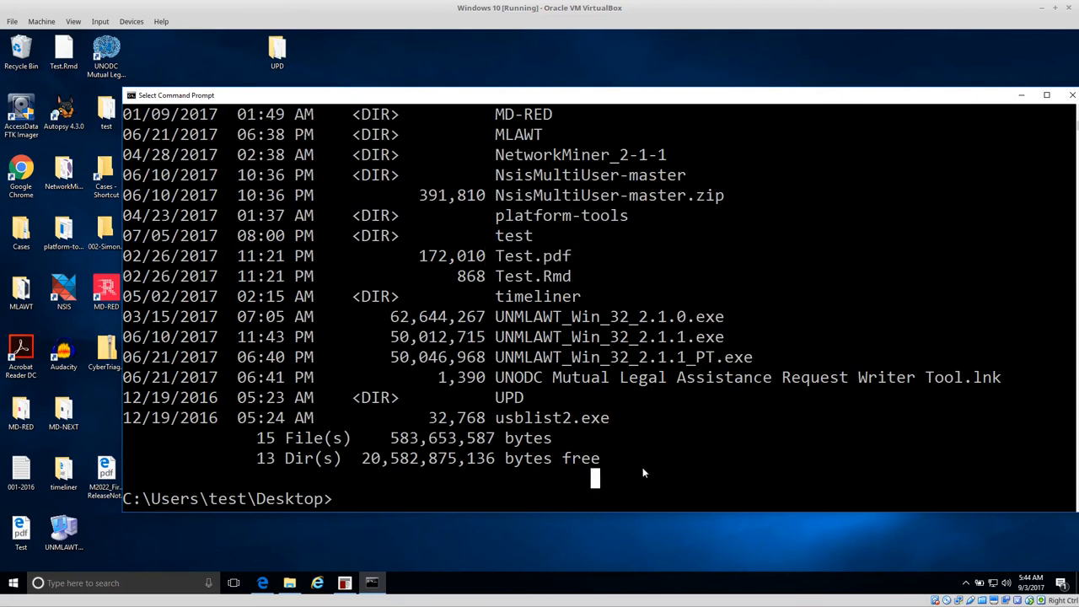
type("file")
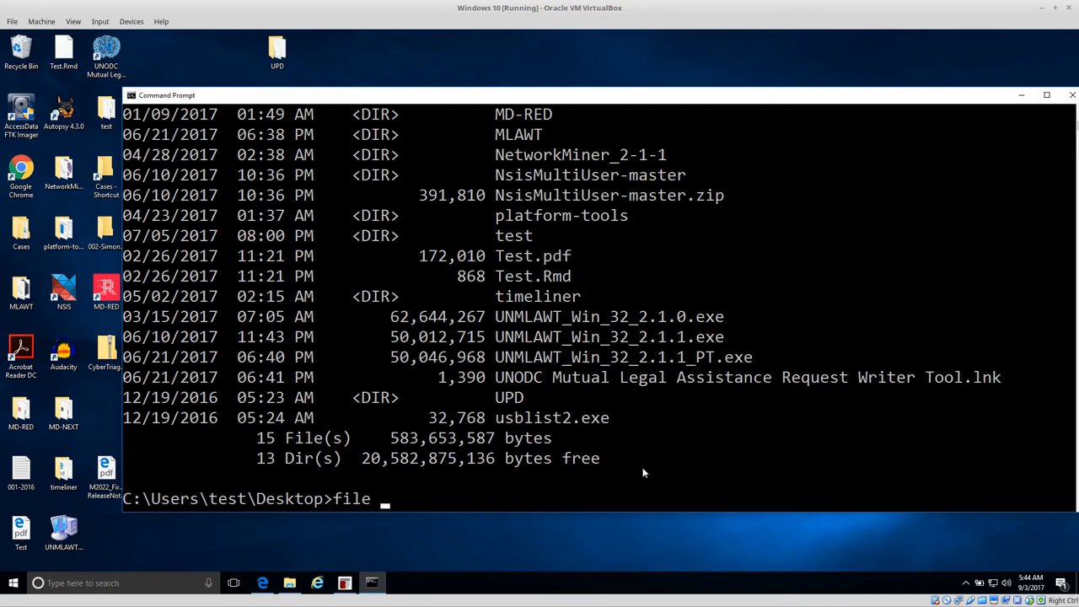
type("Test.")
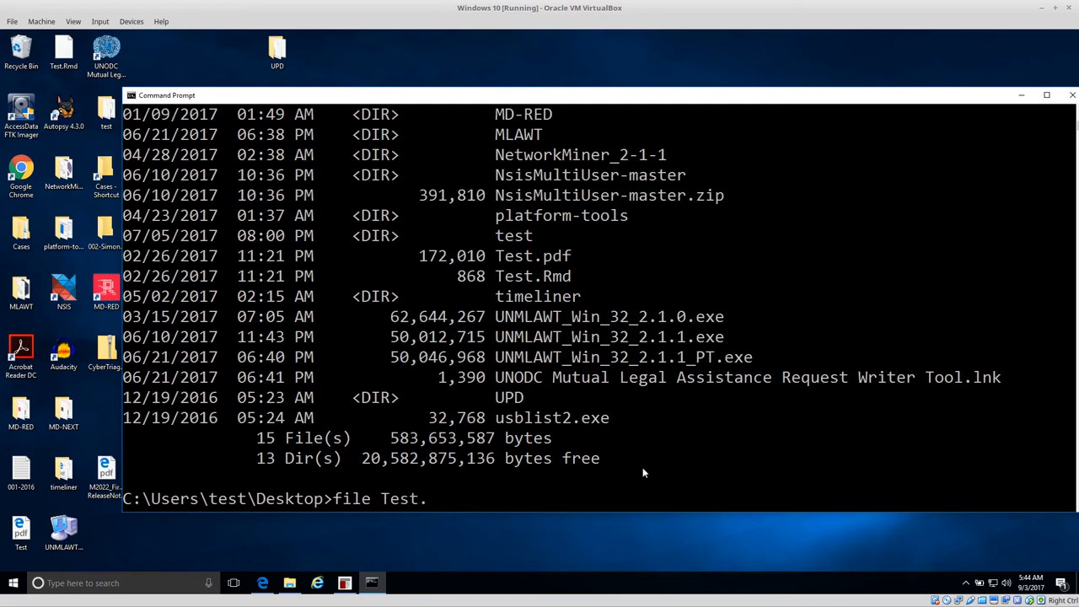
type("pdf")
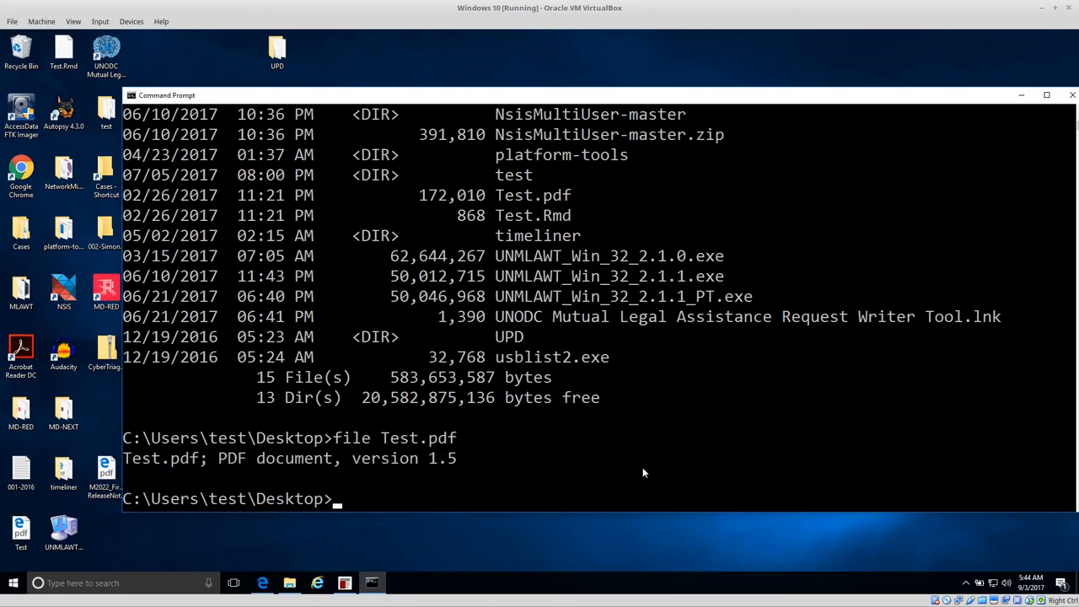
type("file Test.pdf")
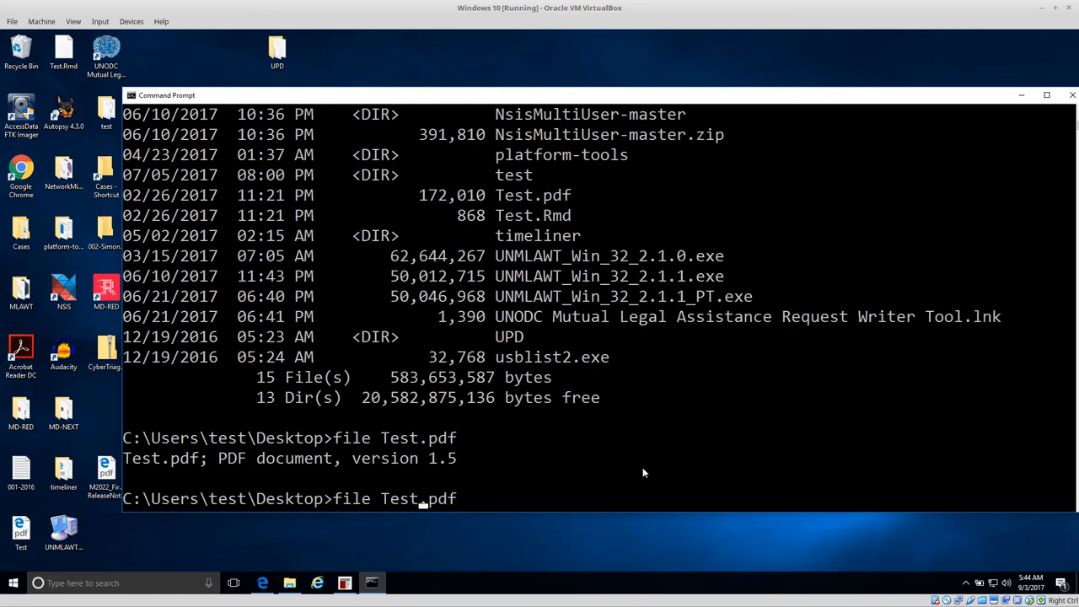
type("-i")
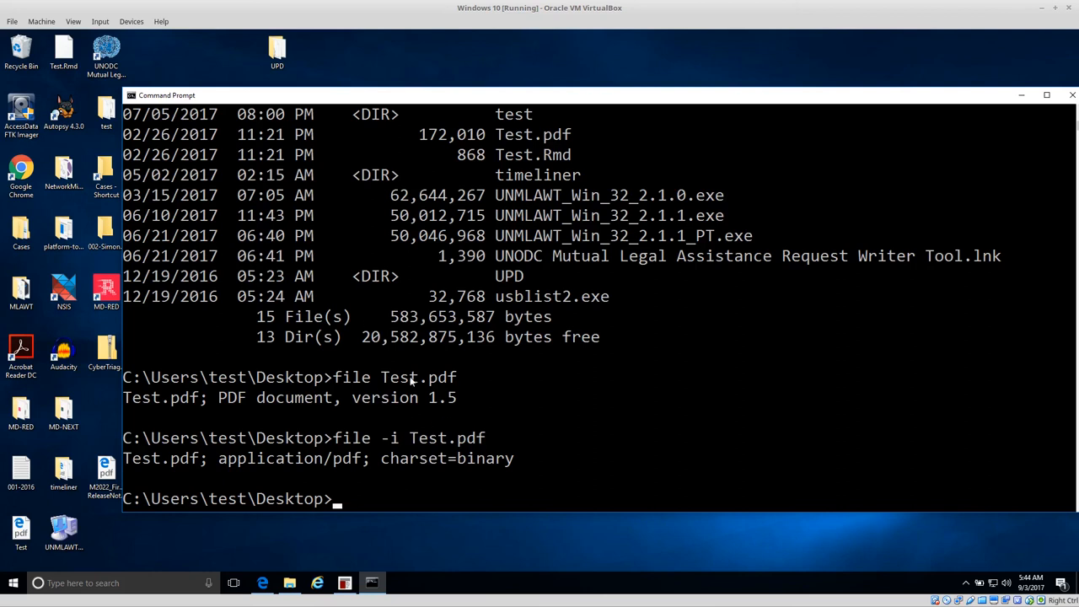
mouse_move(502, 400)
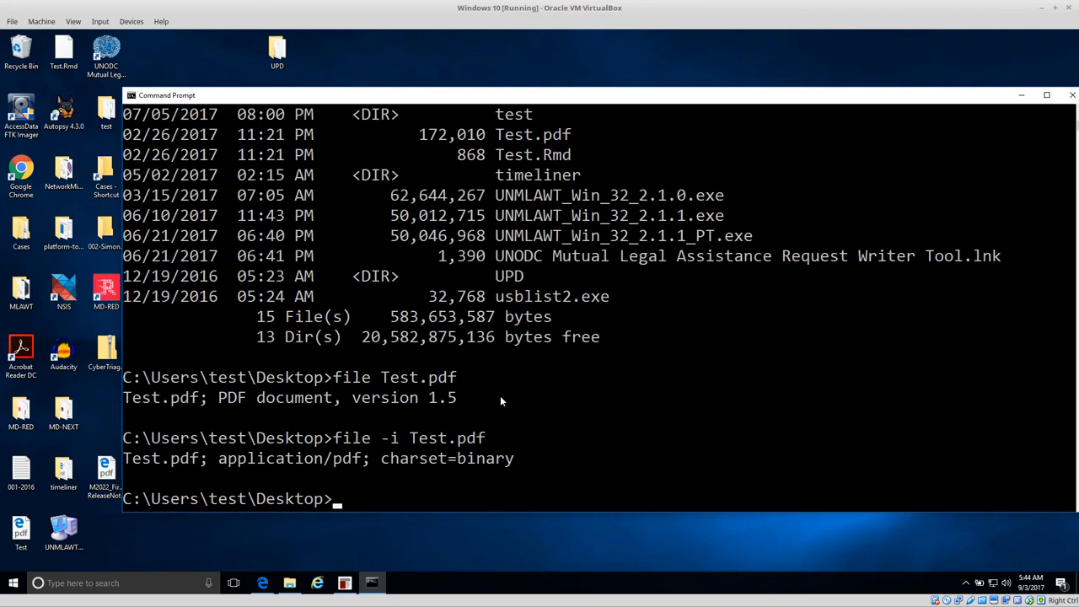